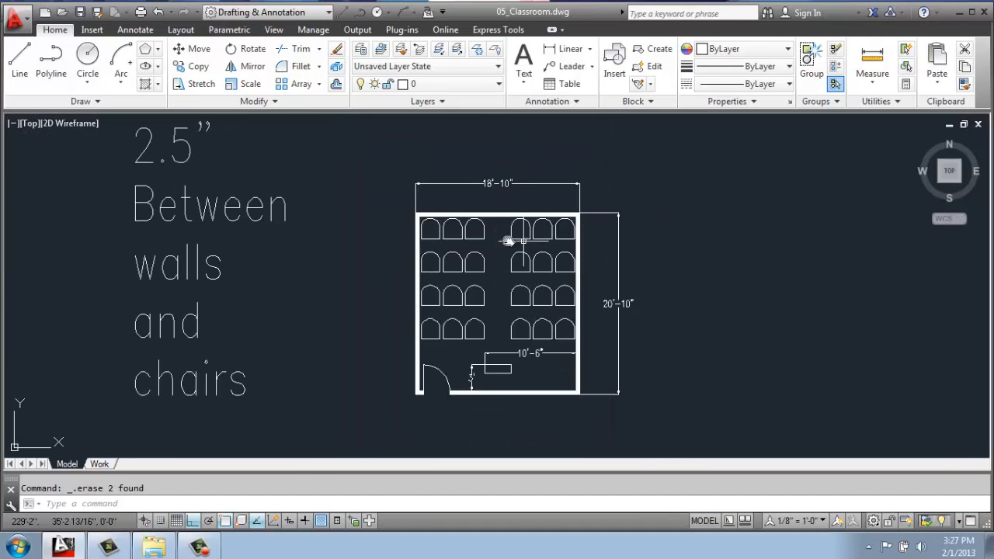
pyautogui.moveTo(593, 225)
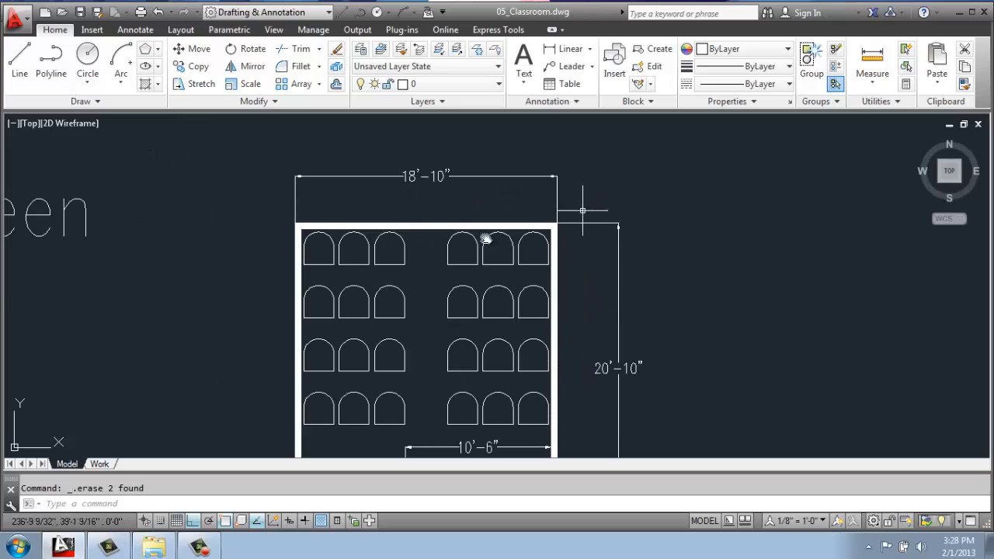
pyautogui.moveTo(575, 369)
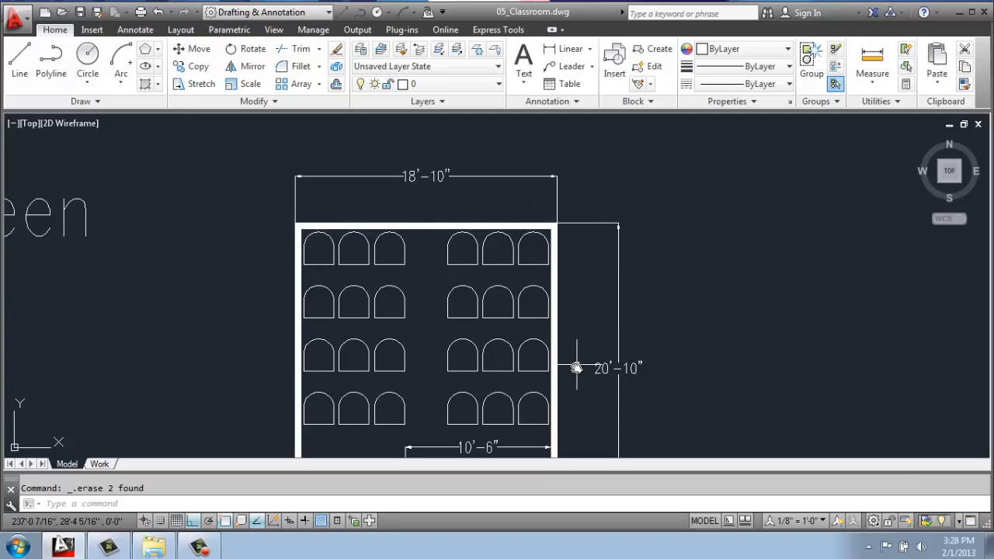
pyautogui.moveTo(422, 185)
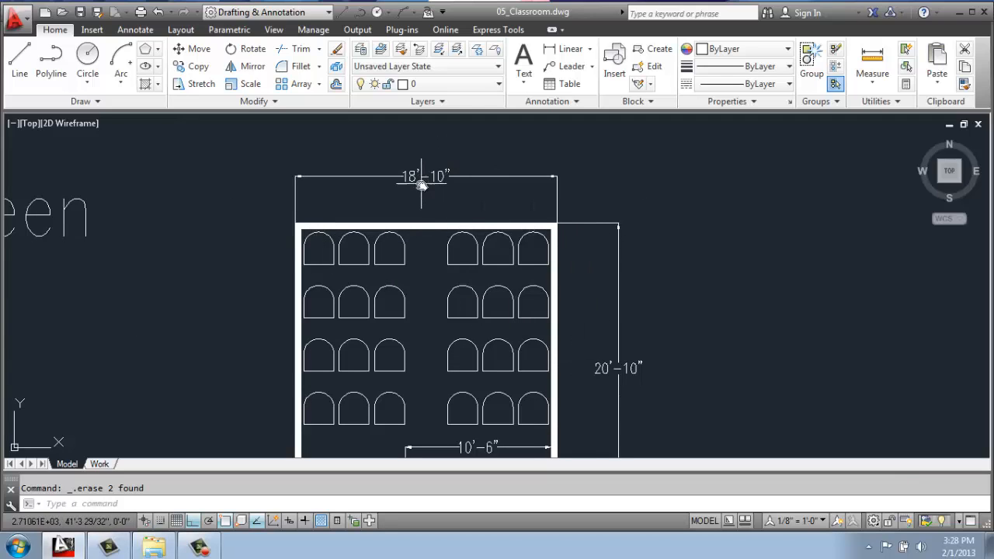
pyautogui.moveTo(394, 193)
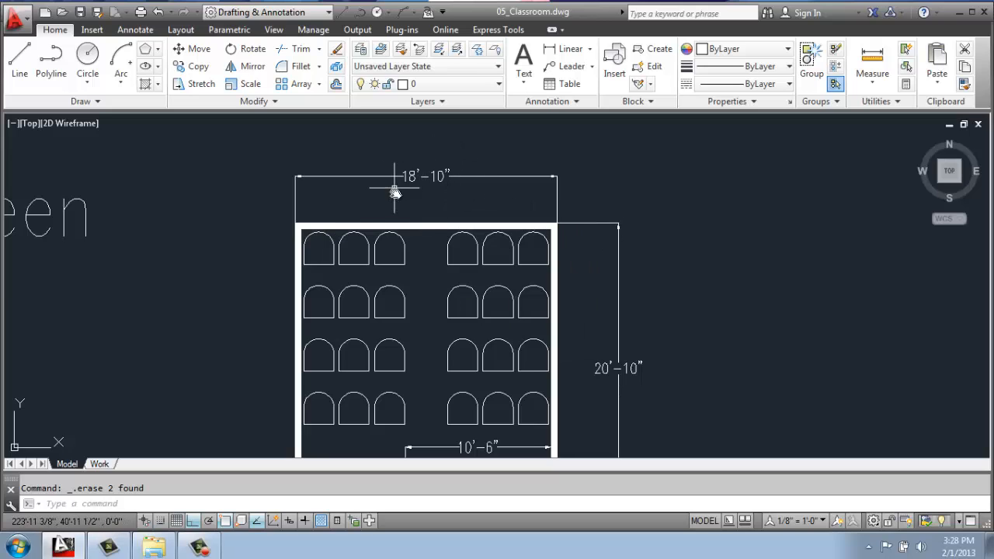
pyautogui.moveTo(454, 177)
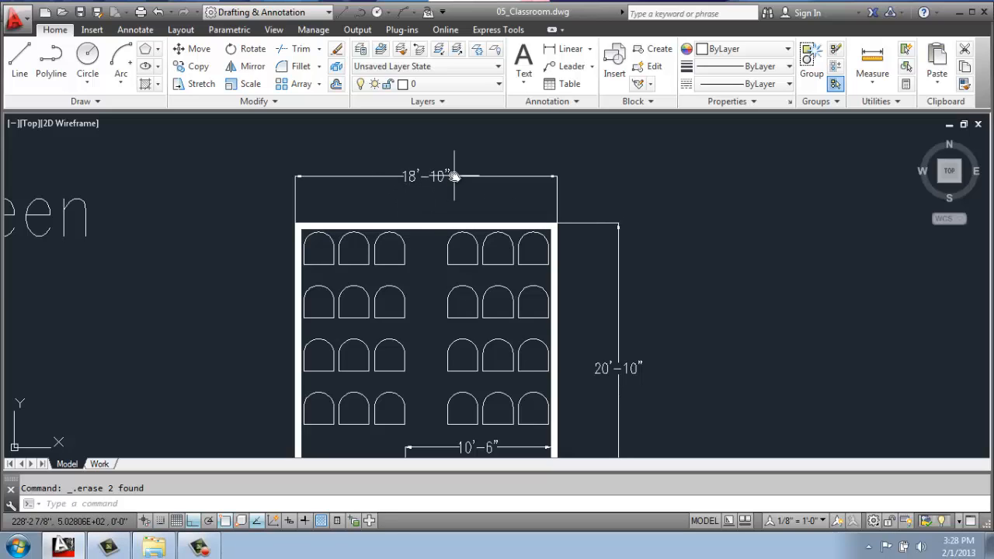
pyautogui.moveTo(629, 360)
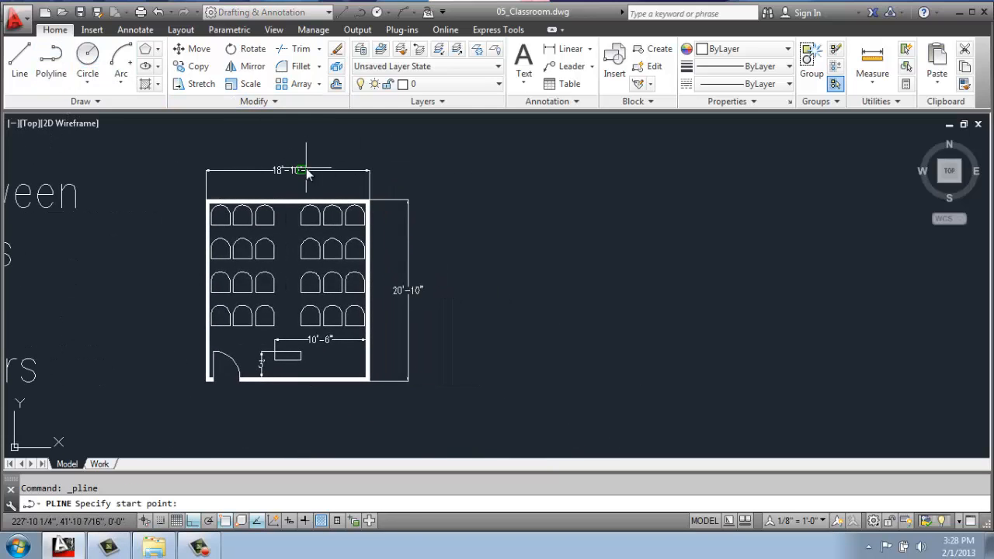
pyautogui.moveTo(589, 199)
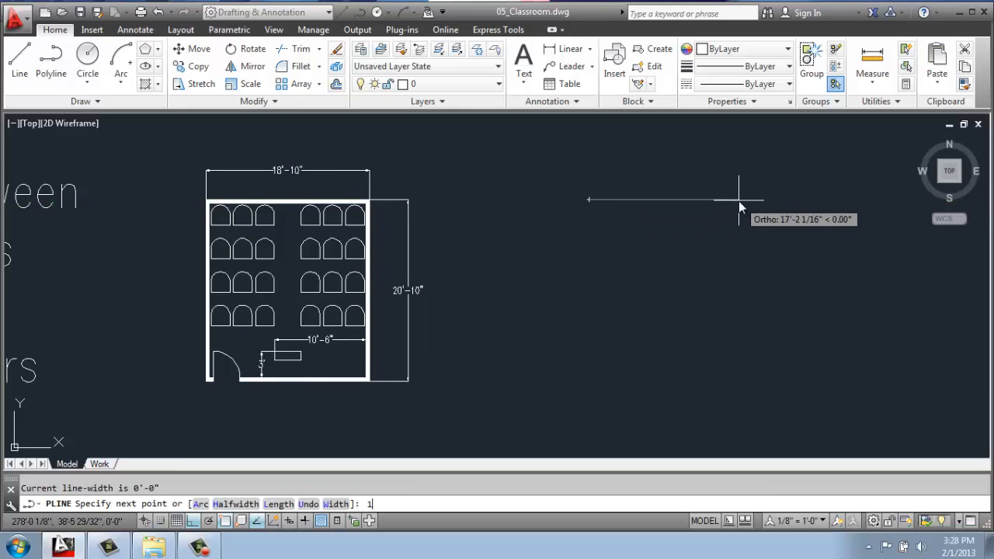
# Draw the 18' by 20' outer-wall rectangle with PLINE beside the existing plan.
pyautogui.write("18'")
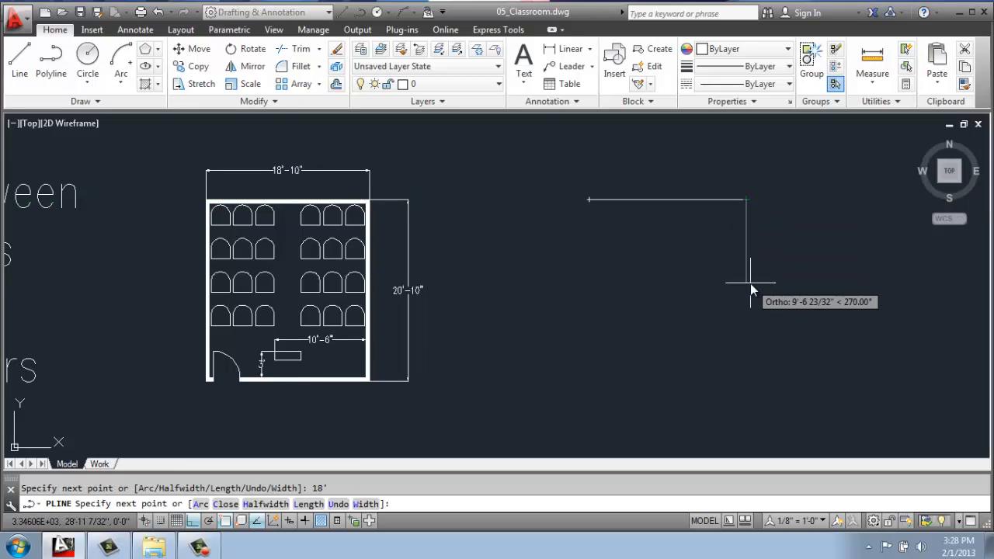
pyautogui.write('20')
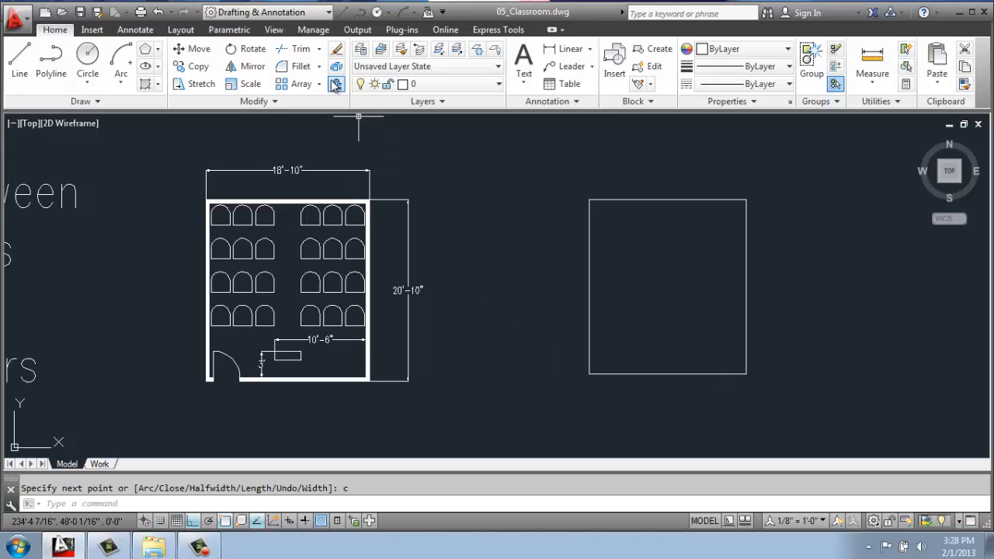
# Offset the rectangle 5 inches inward to create the wall thickness.
pyautogui.click(335, 84)
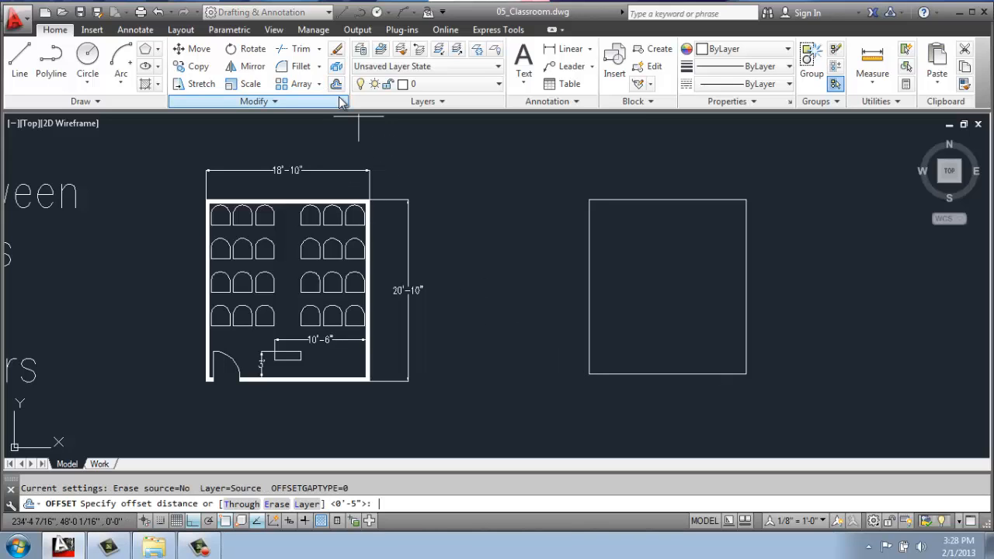
pyautogui.write('5')
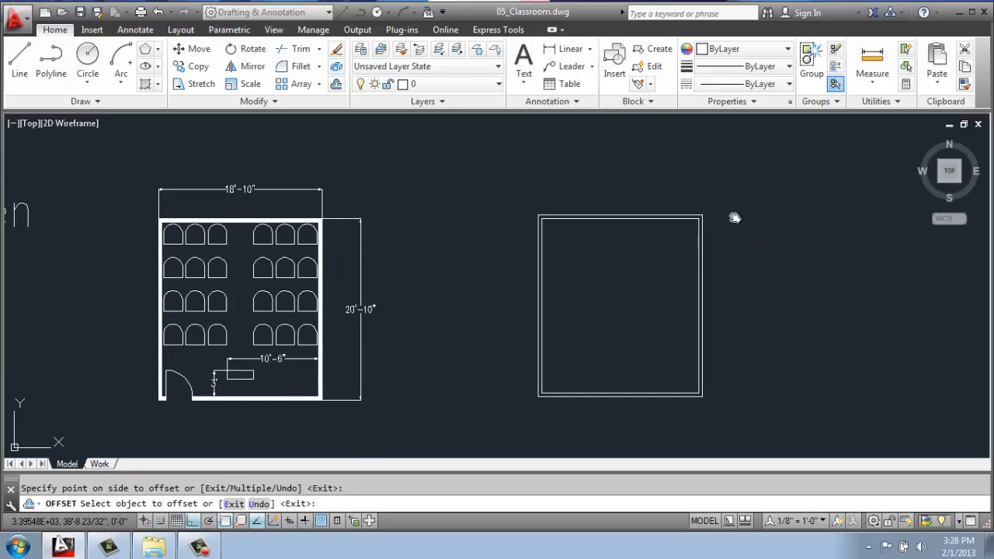
pyautogui.moveTo(706, 163)
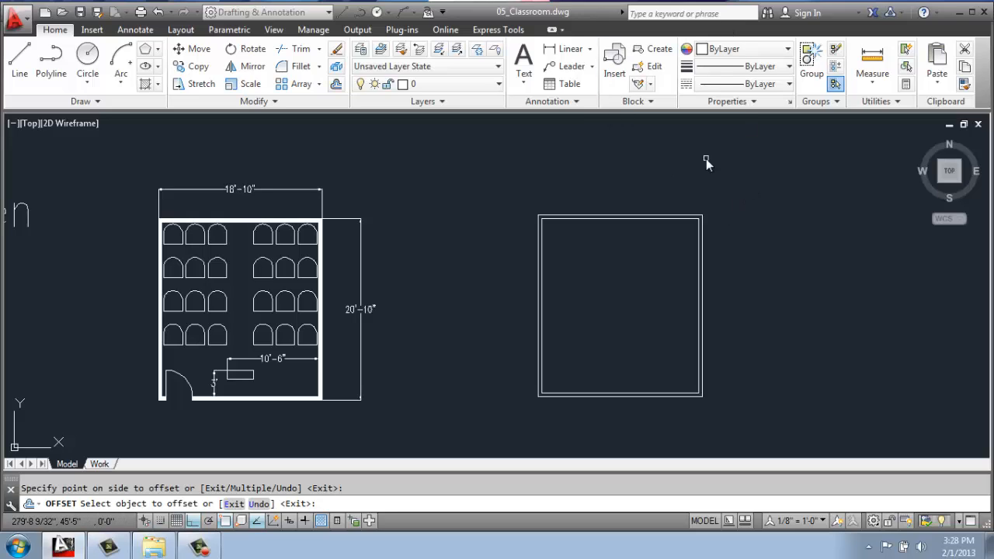
pyautogui.moveTo(193, 391)
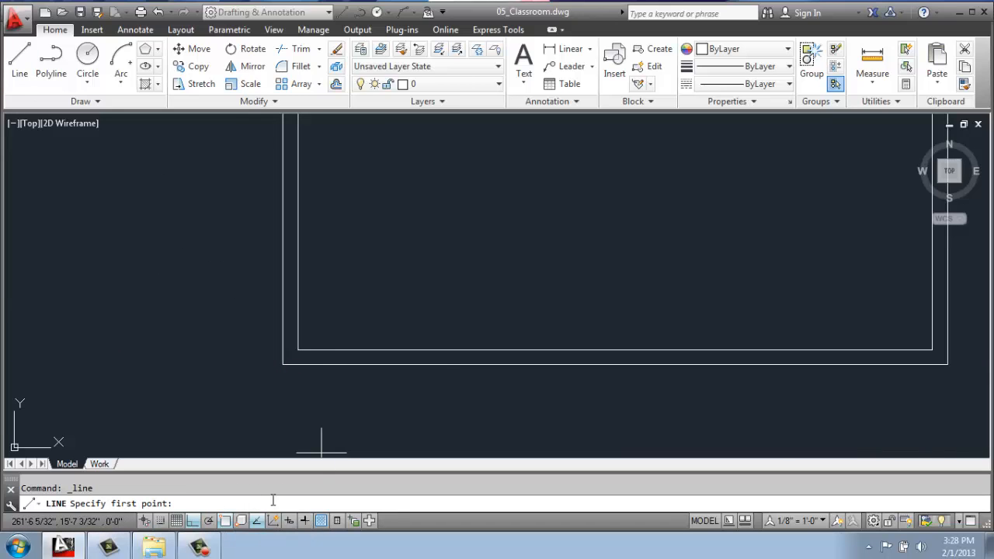
pyautogui.moveTo(298, 348)
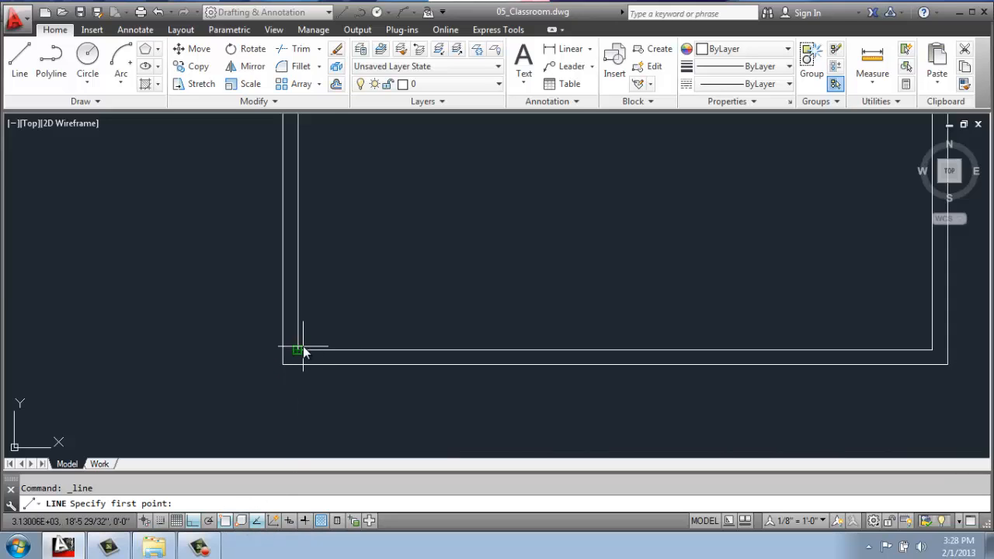
pyautogui.moveTo(298, 354)
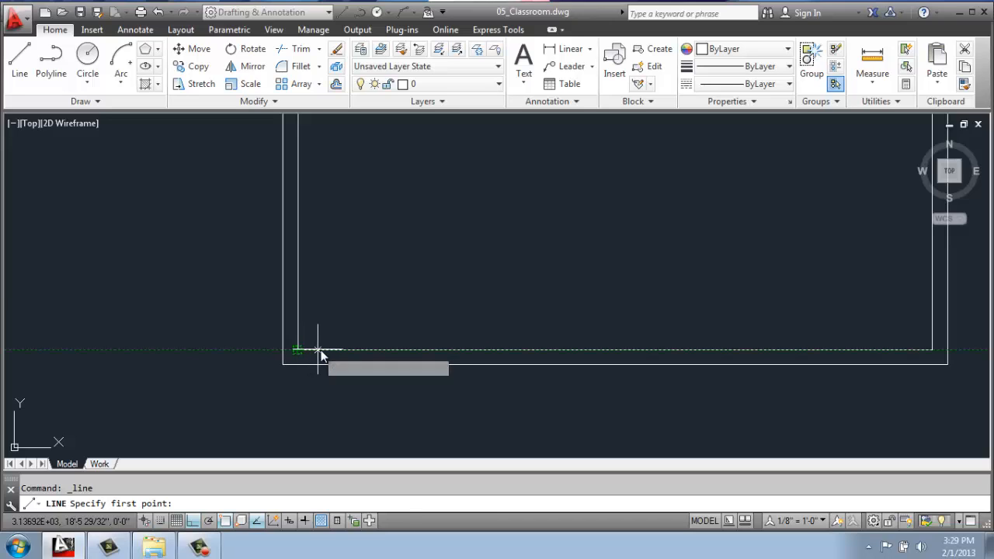
pyautogui.moveTo(348, 351)
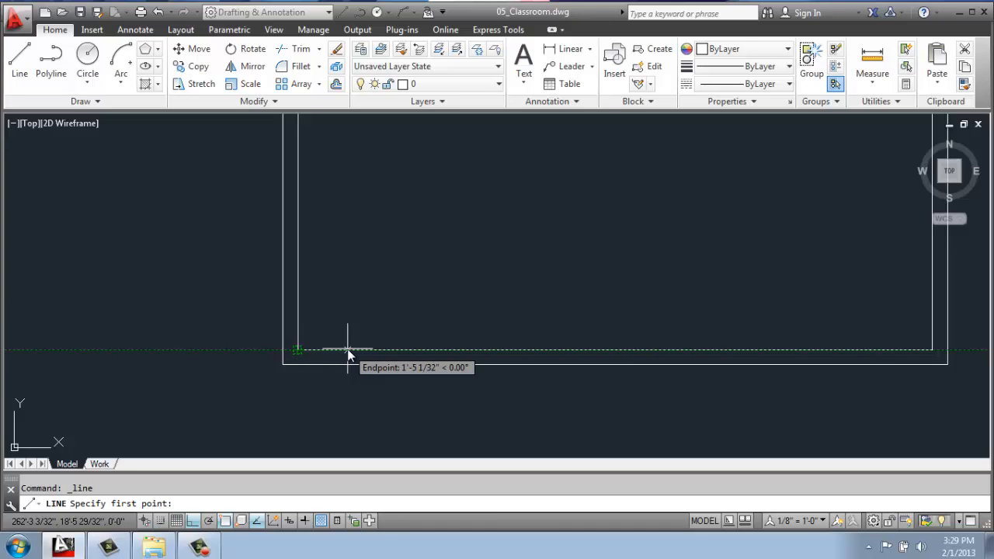
# Draw a 5-inch line across the bottom wall, 5 inches from the inner lower-left corner.
pyautogui.click(298, 348)
pyautogui.write('5')
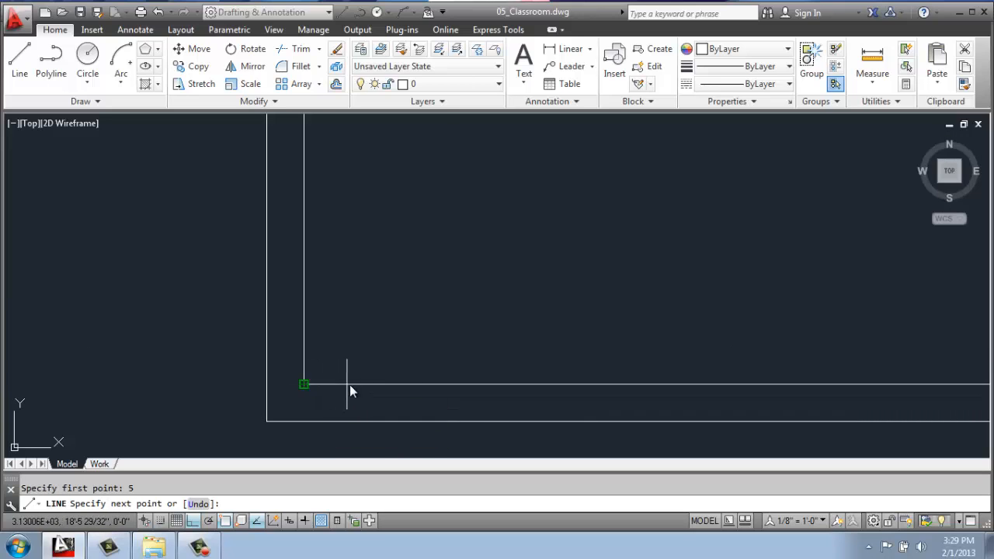
pyautogui.moveTo(345, 448)
pyautogui.write('5')
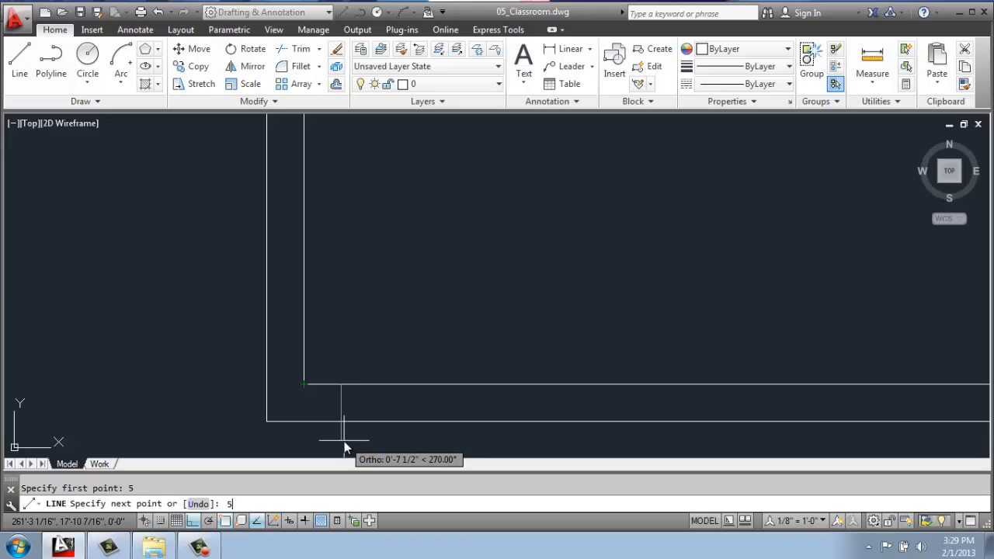
pyautogui.press('enter')
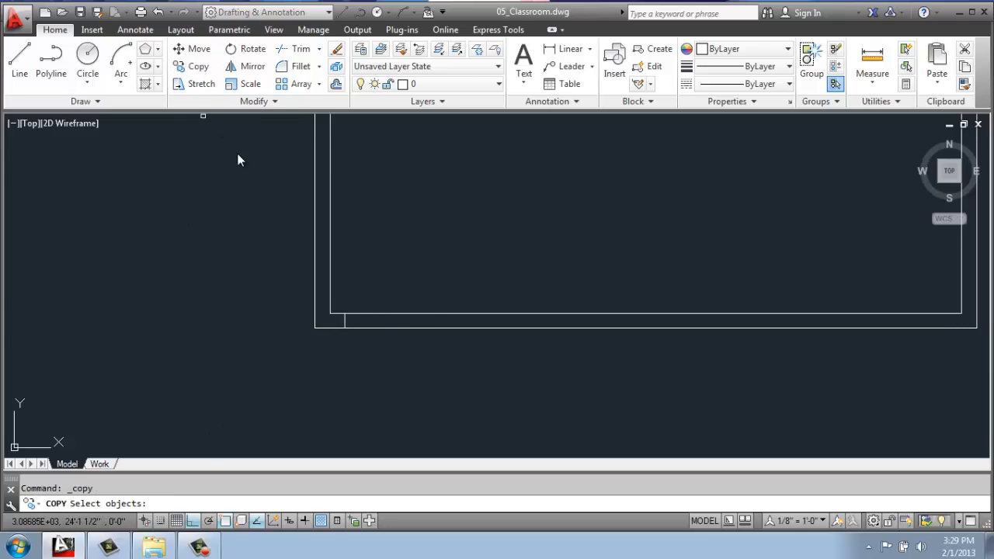
# Copy the short door-edge line 36 inches to the right along the bottom wall.
pyautogui.click(346, 324)
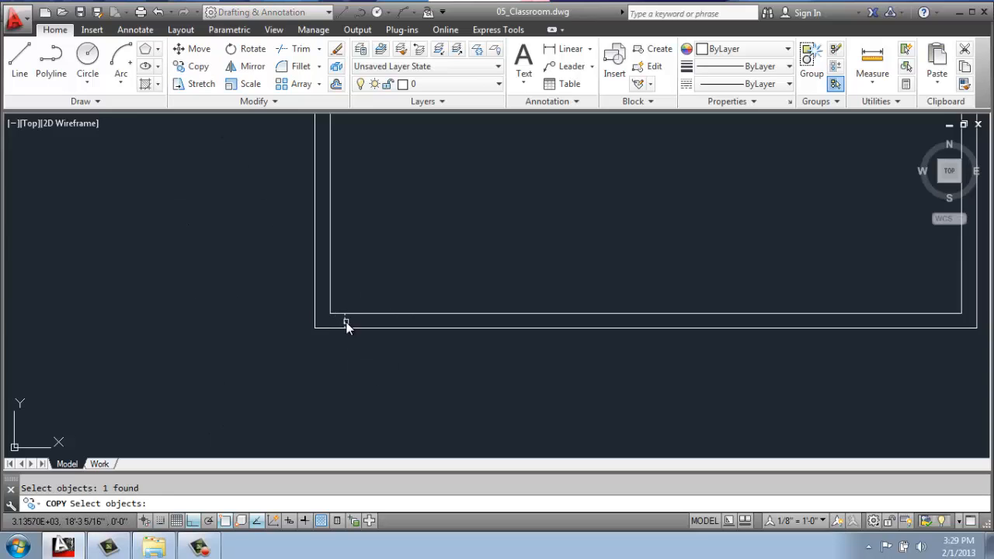
pyautogui.click(345, 325)
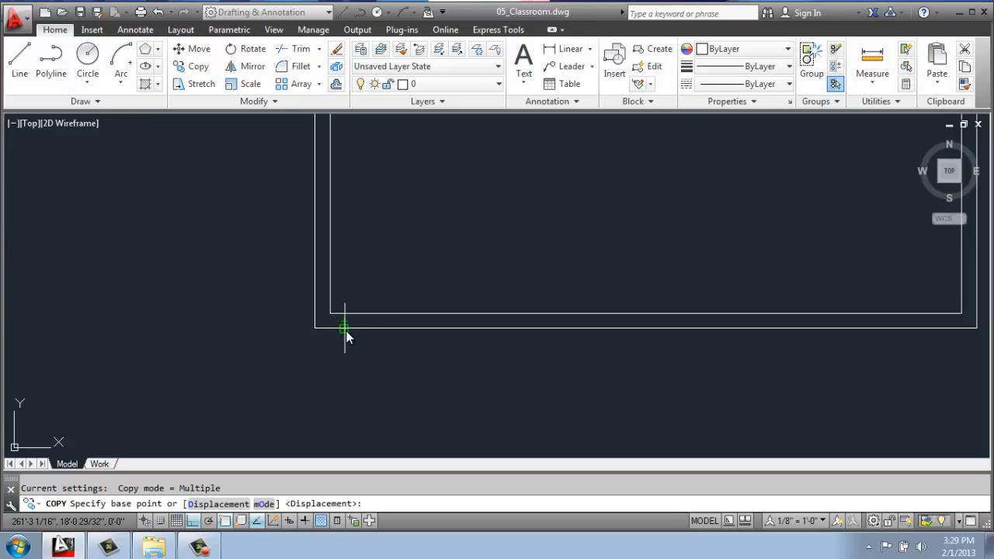
pyautogui.click(345, 326)
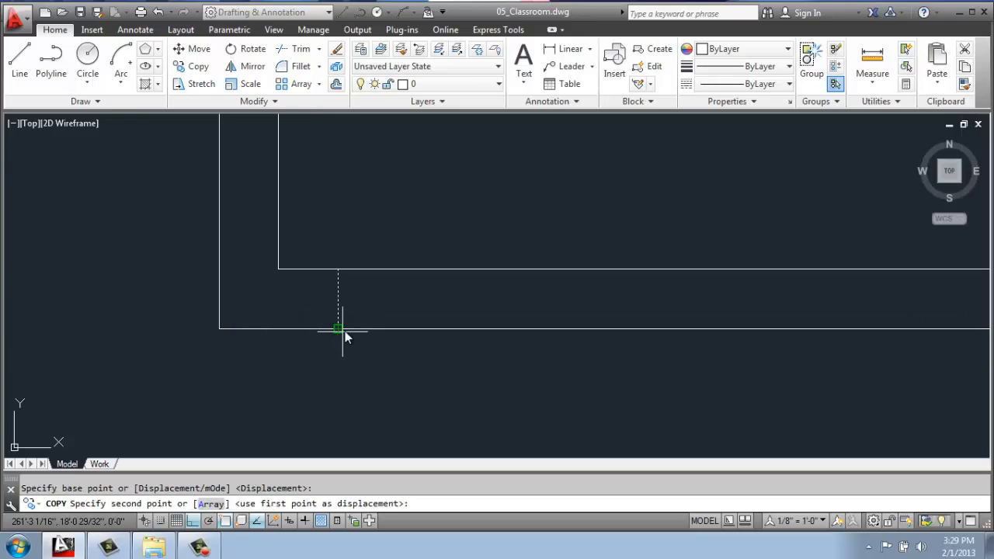
pyautogui.moveTo(904, 347)
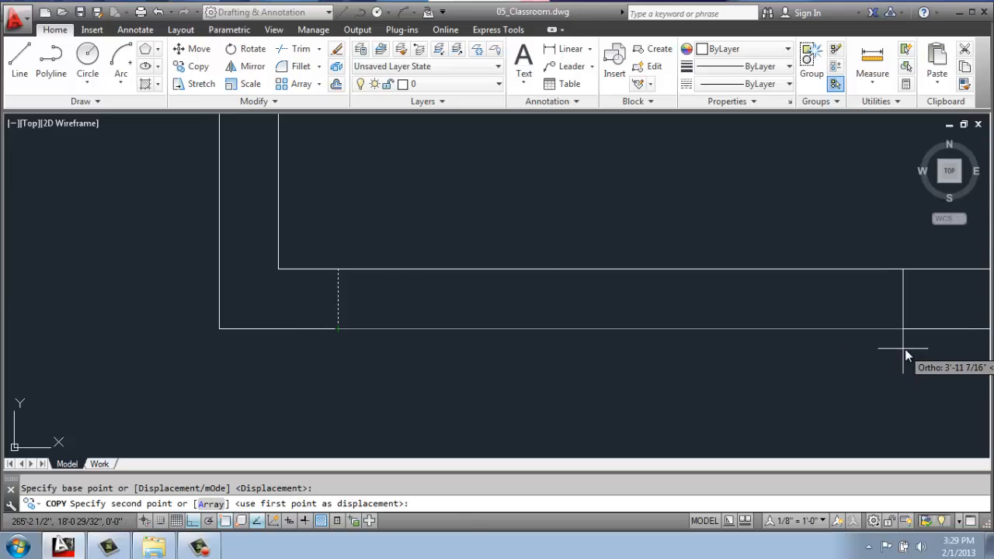
pyautogui.write('36')
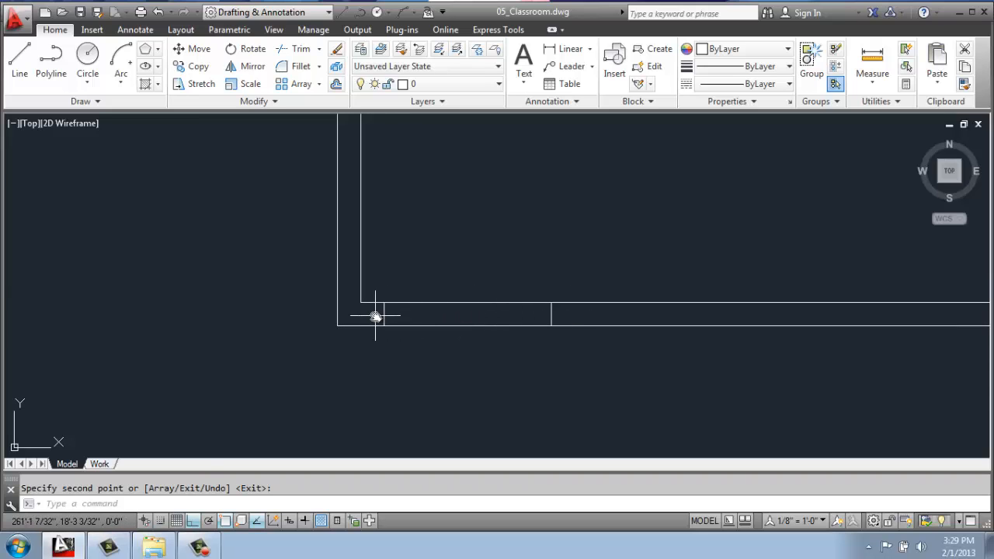
pyautogui.moveTo(298, 48)
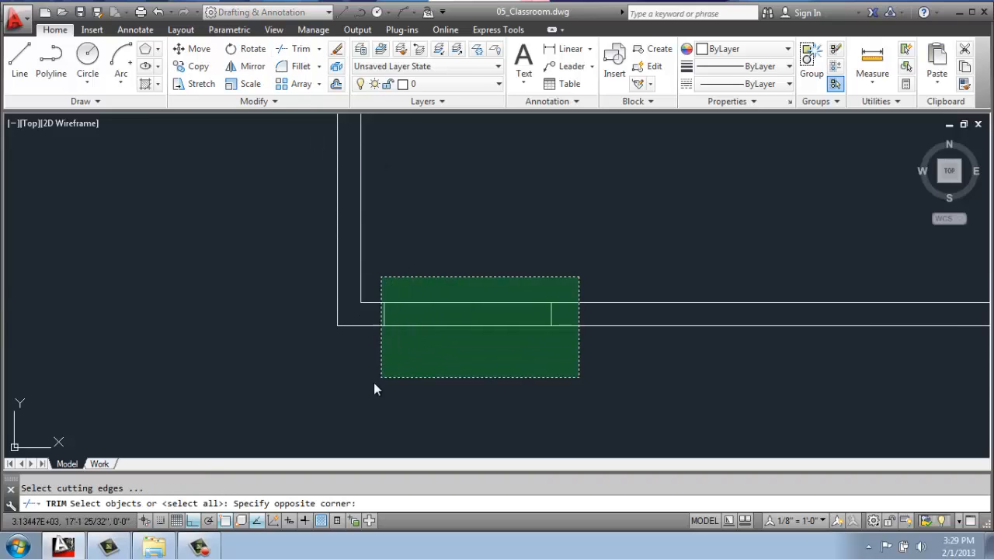
# Trim the wall lines between the two edge lines and join the wall segments.
pyautogui.click(371, 390)
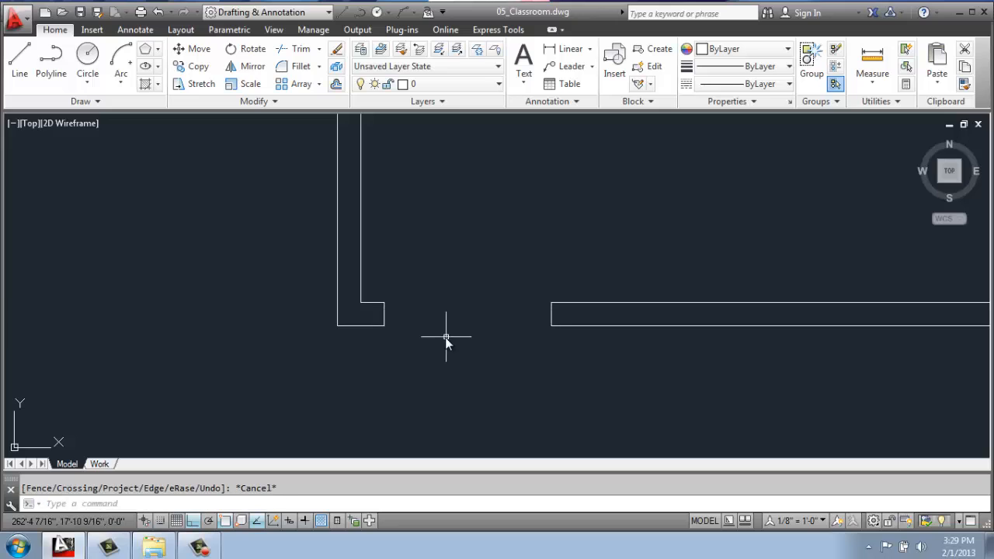
pyautogui.moveTo(509, 339)
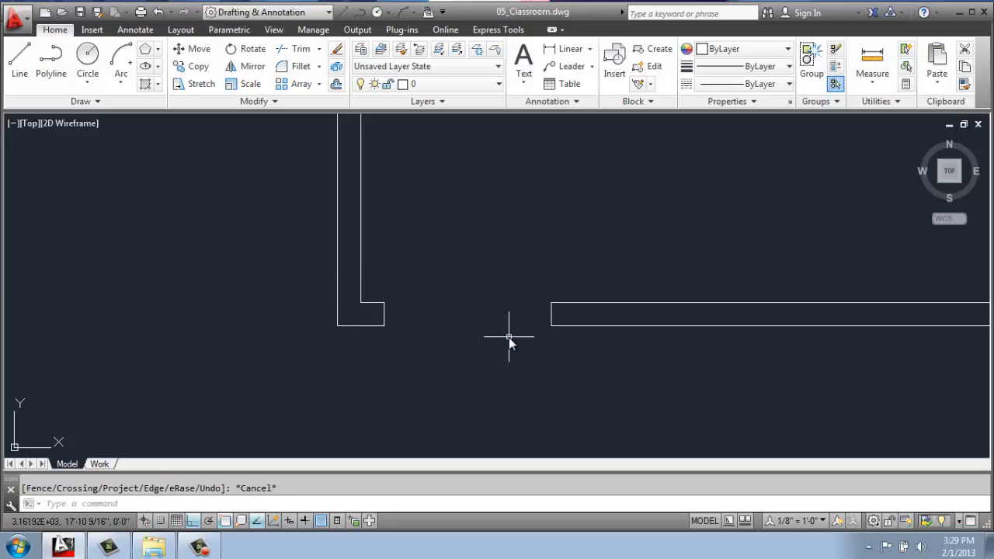
pyautogui.write('J')
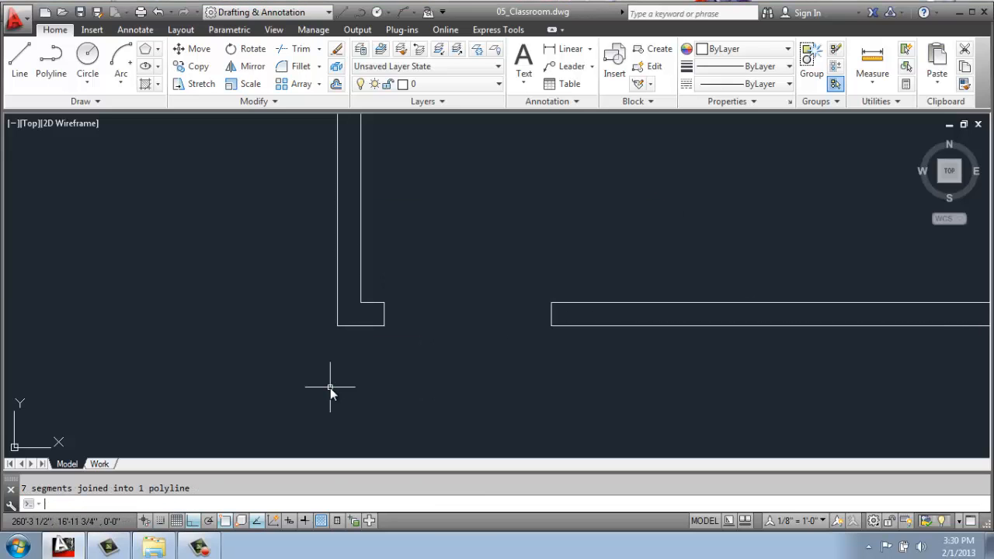
pyautogui.click(360, 314)
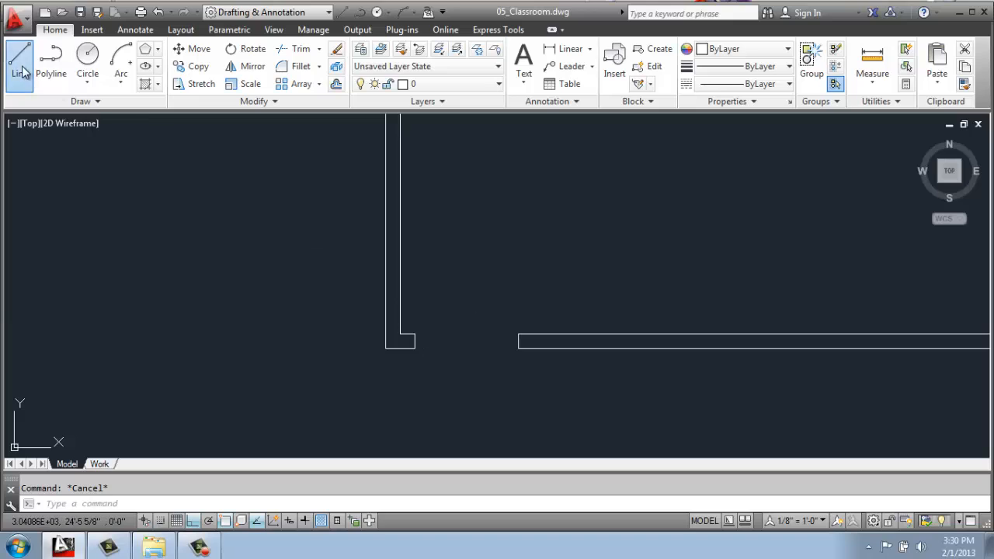
# Draw a 36-inch door-leaf line from the opening's corner and finish the wall segments.
pyautogui.click(19, 59)
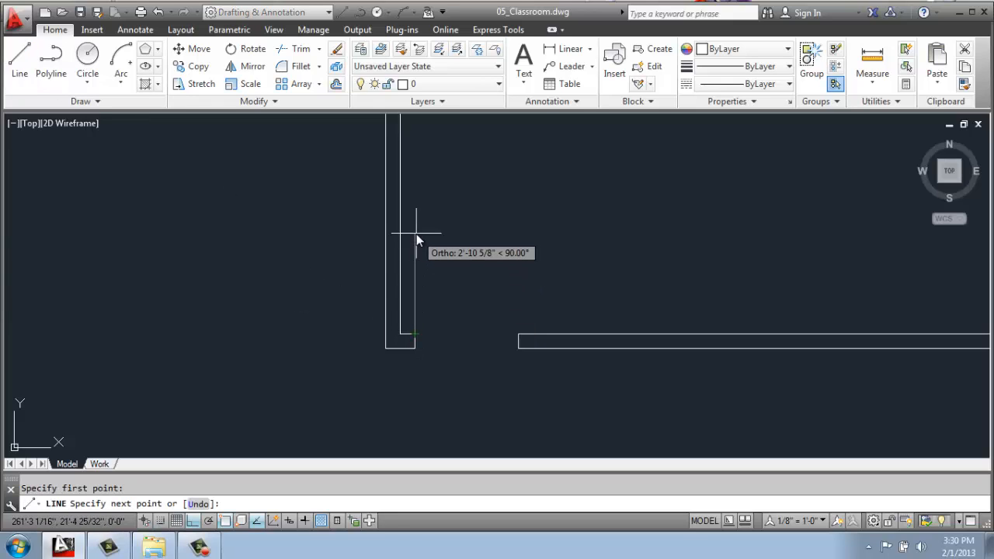
pyautogui.write('36')
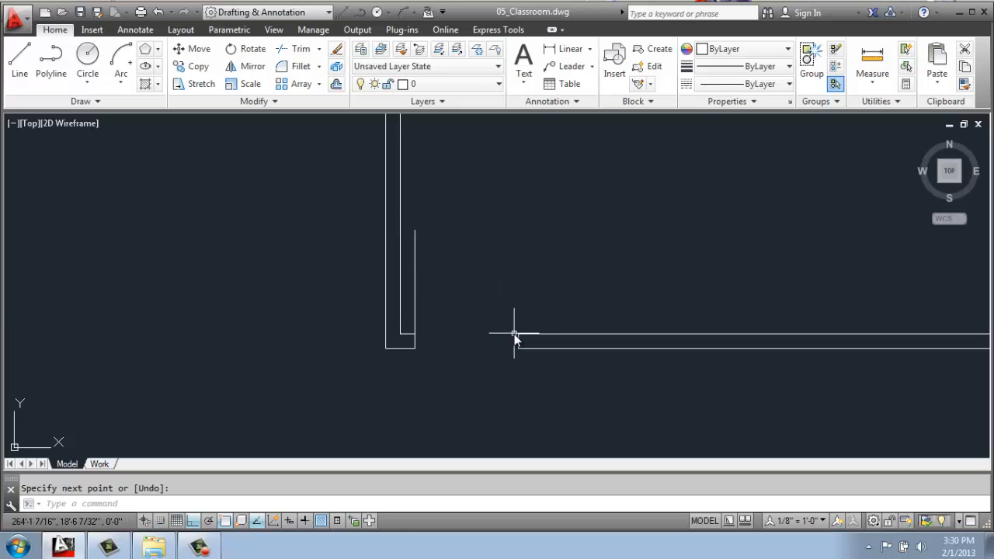
pyautogui.moveTo(514, 336)
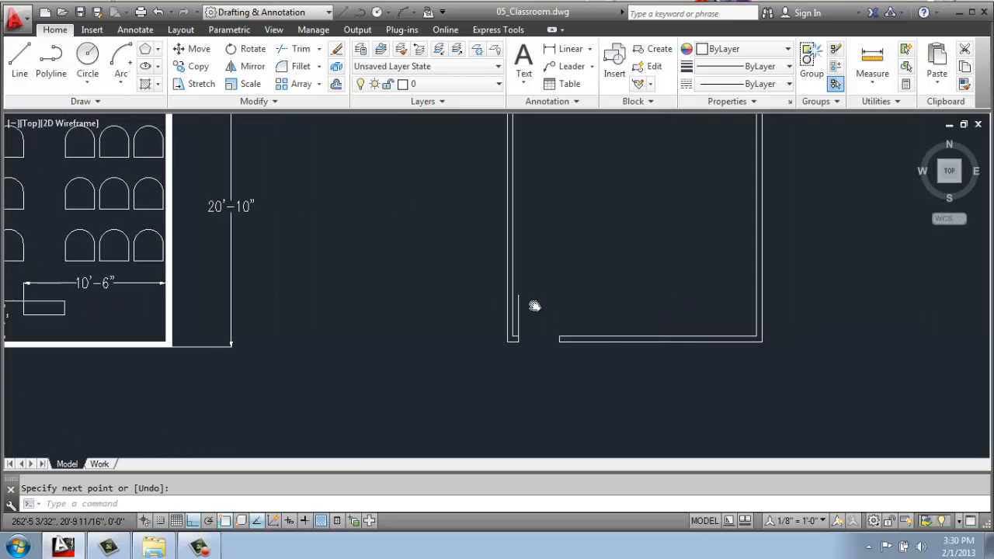
pyautogui.click(121, 73)
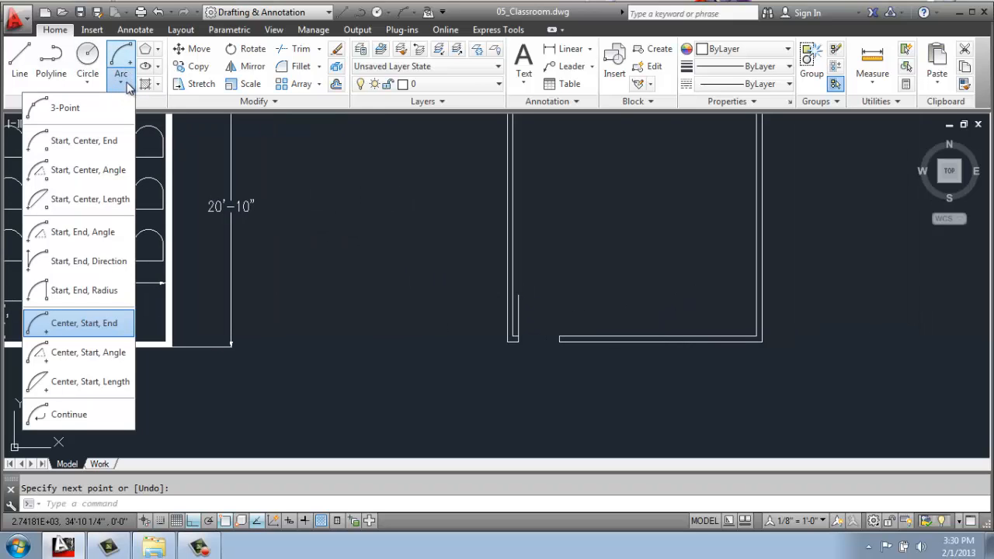
pyautogui.moveTo(78, 350)
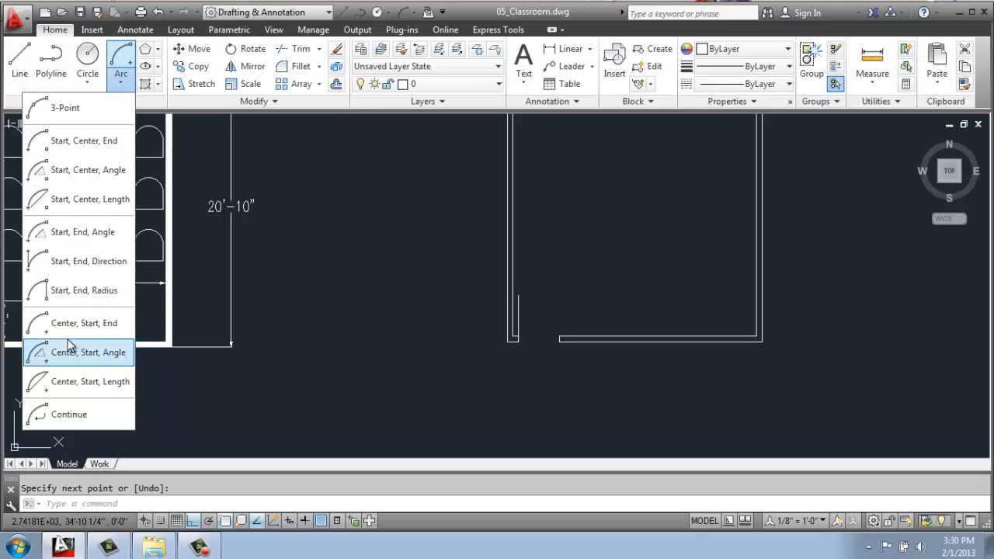
pyautogui.moveTo(78, 323)
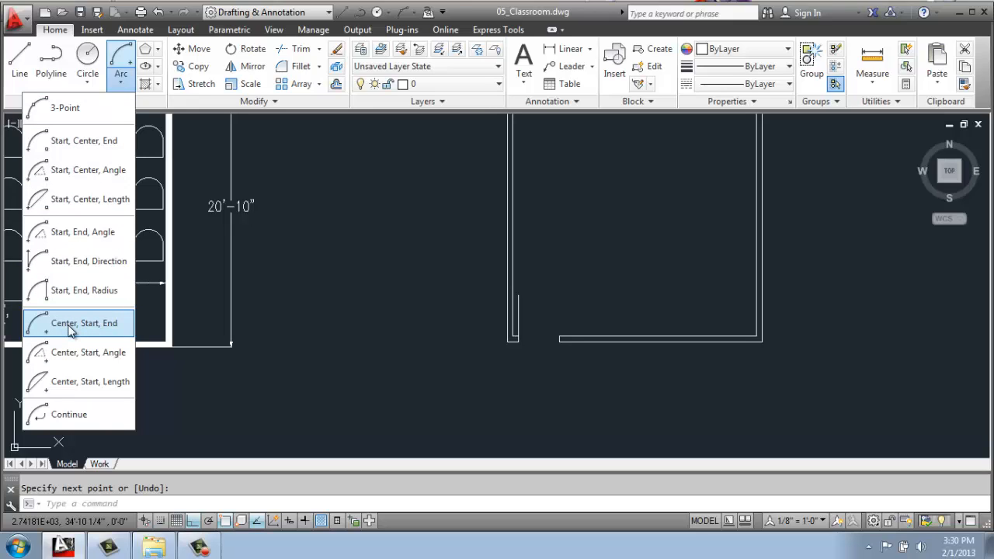
# Start a Center, Start, End arc for the door's quarter-circle swing.
pyautogui.click(84, 323)
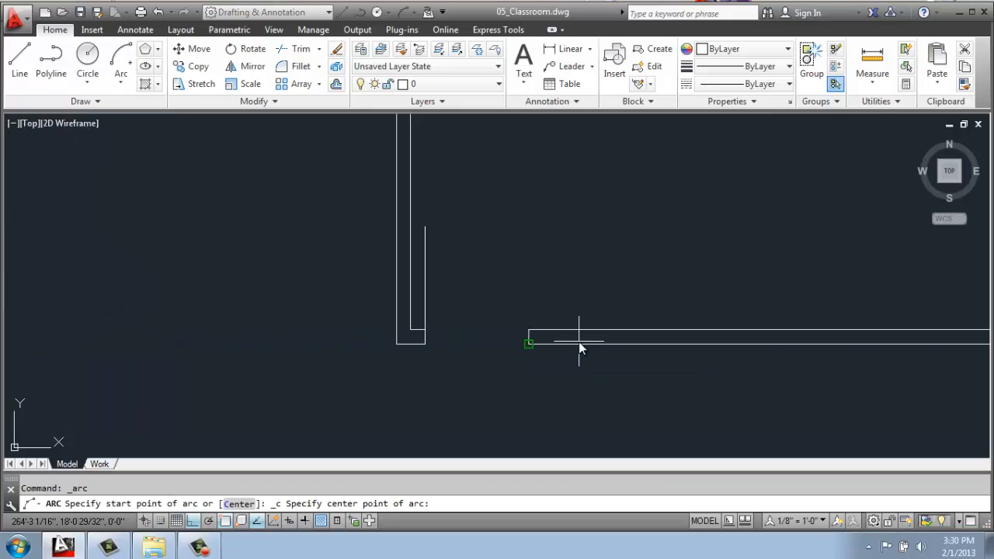
pyautogui.moveTo(425, 334)
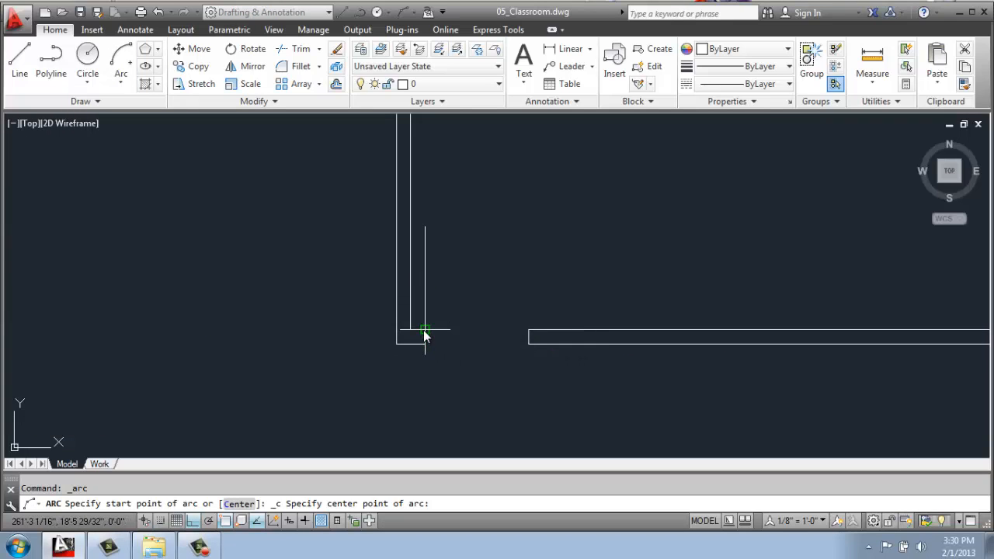
pyautogui.moveTo(466, 329)
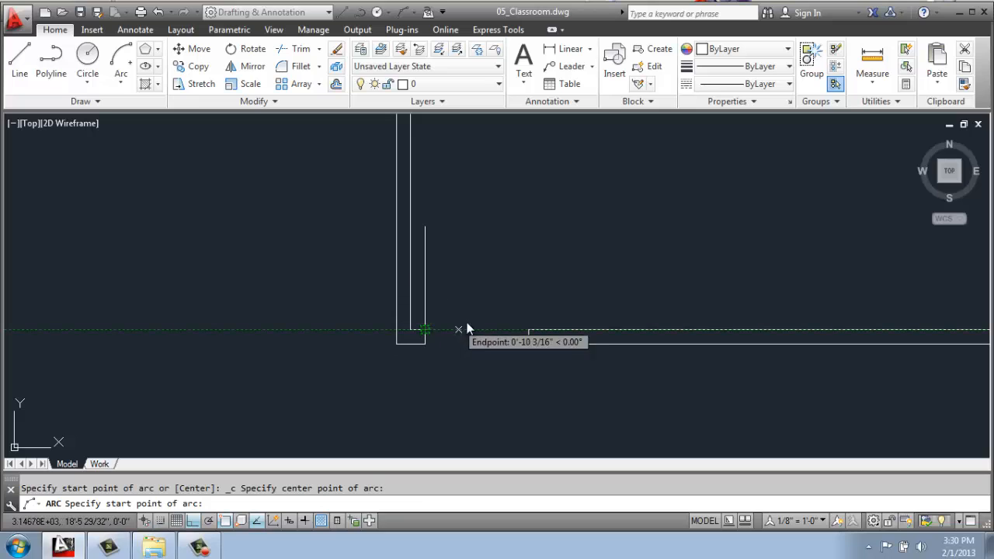
pyautogui.moveTo(528, 329)
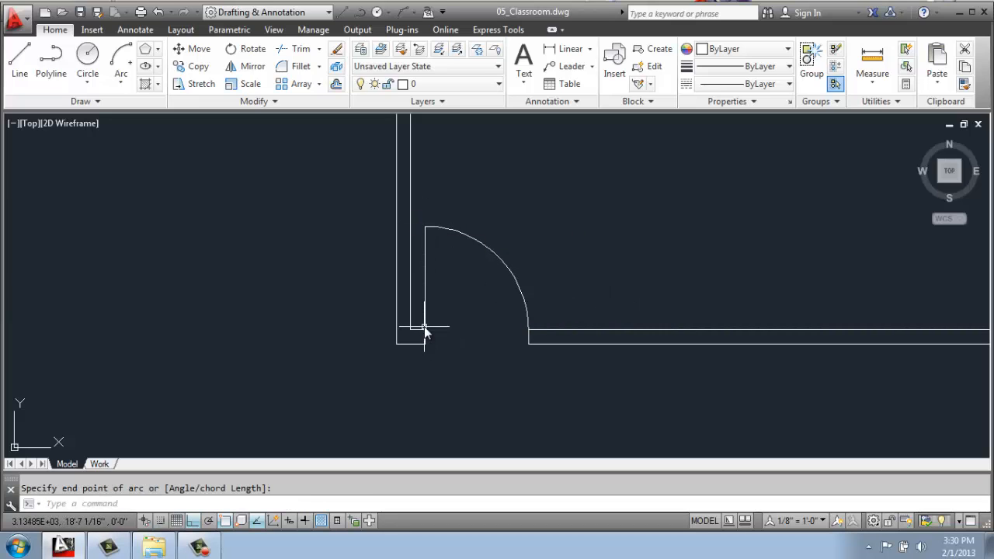
pyautogui.moveTo(426, 338)
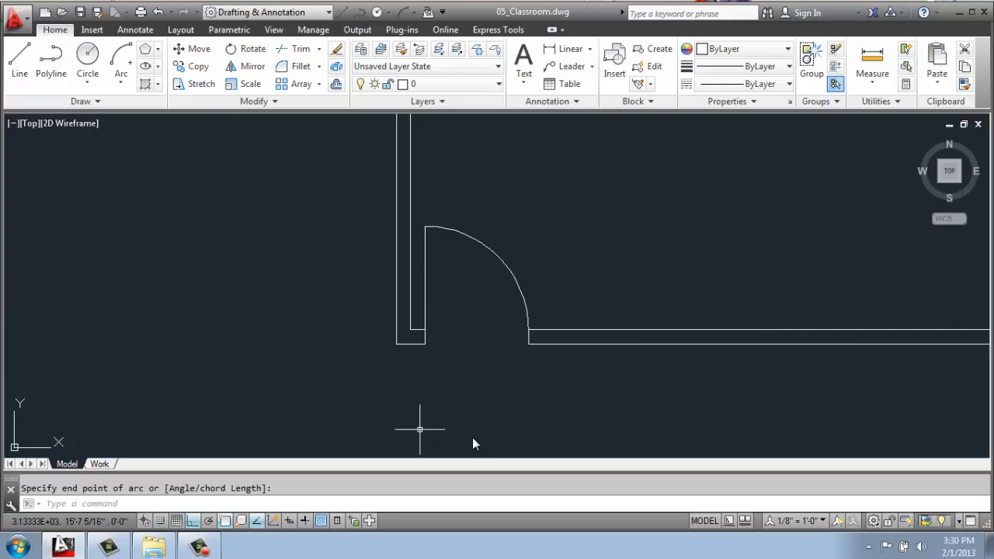
pyautogui.moveTo(307, 305)
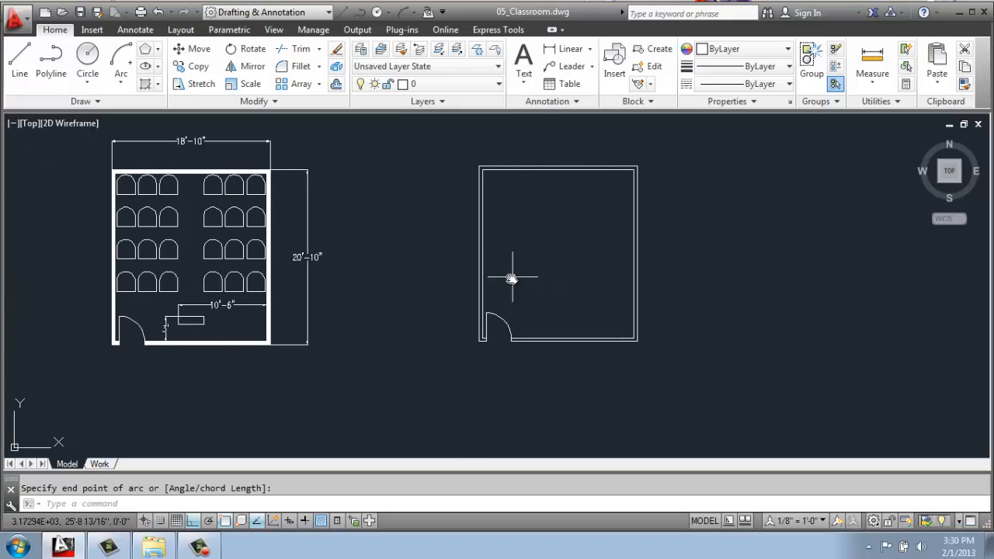
pyautogui.moveTo(444, 338)
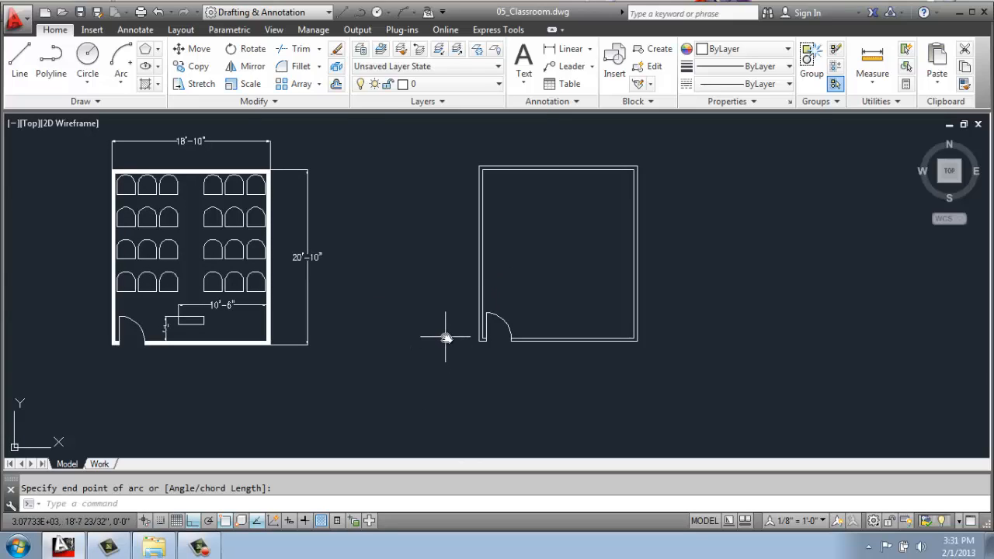
pyautogui.moveTo(148, 196)
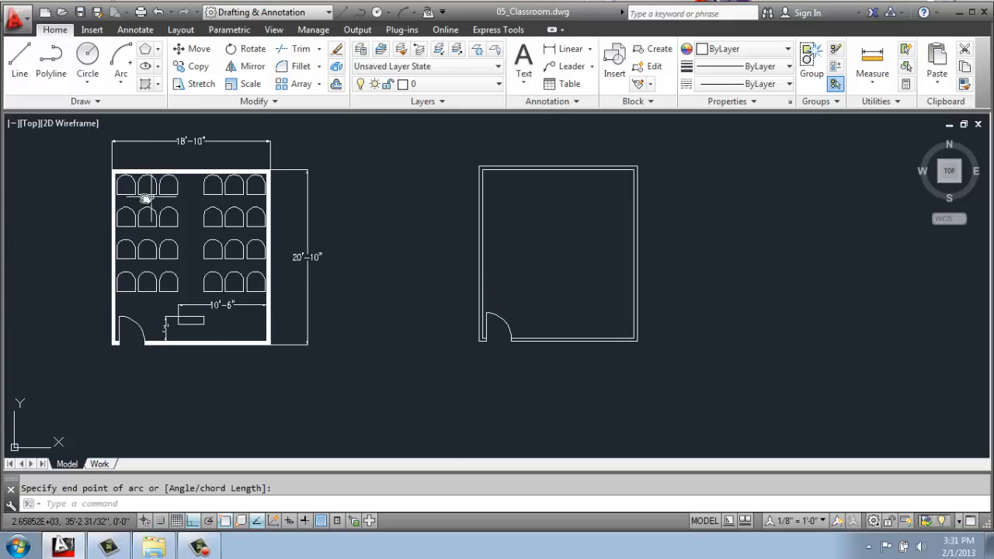
pyautogui.moveTo(97, 211)
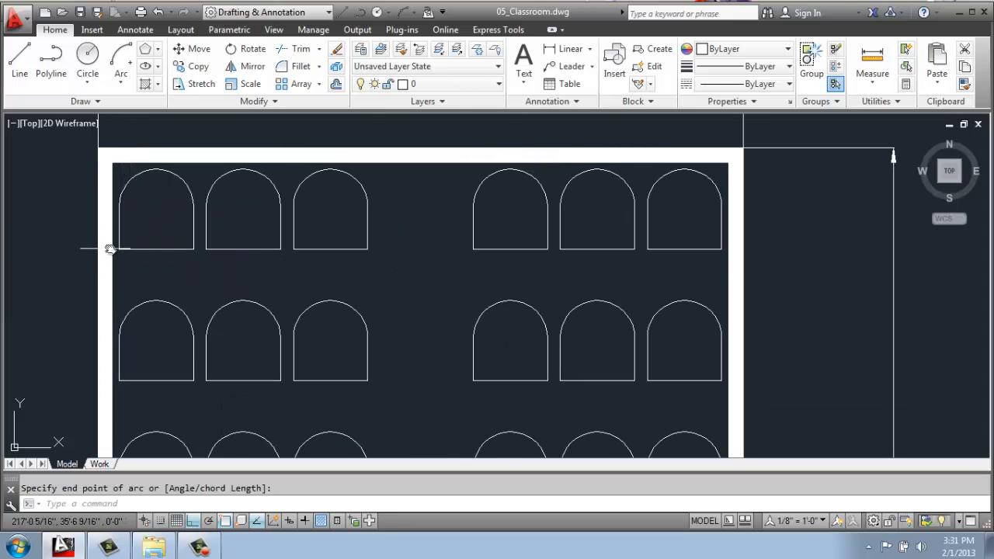
pyautogui.moveTo(124, 251)
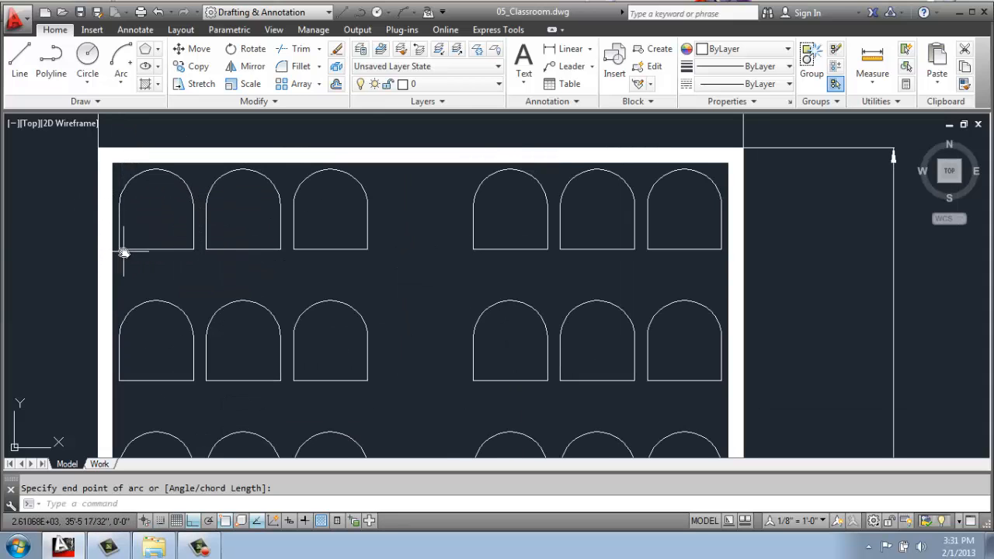
pyautogui.moveTo(194, 248)
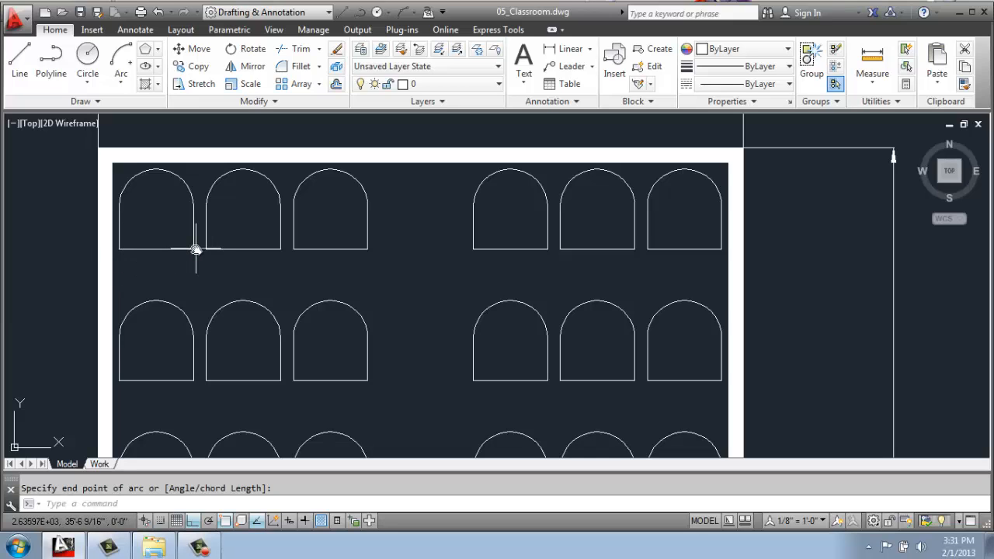
pyautogui.moveTo(152, 168)
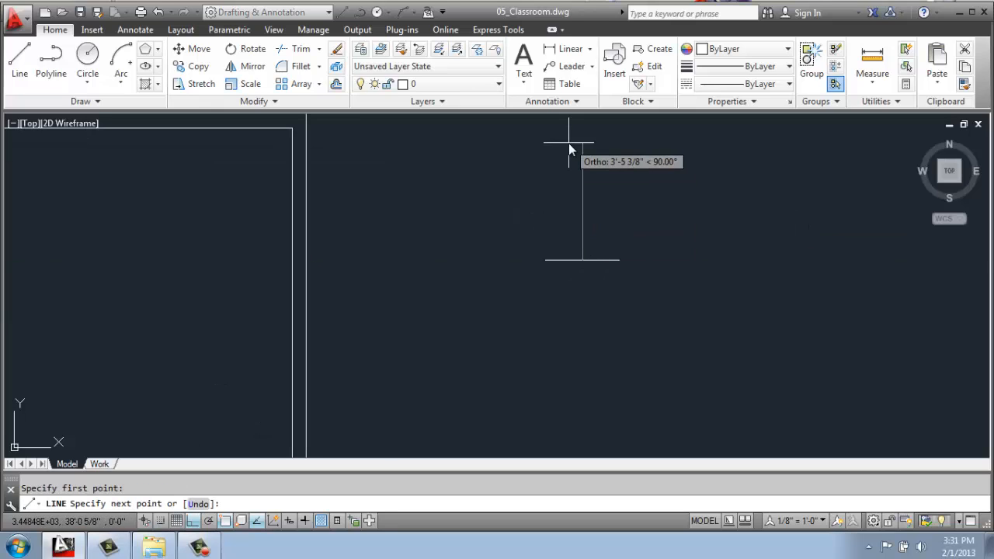
# Draw the chair's 28-unit sides, copy one side, and move a circle onto the top.
pyautogui.write('28')
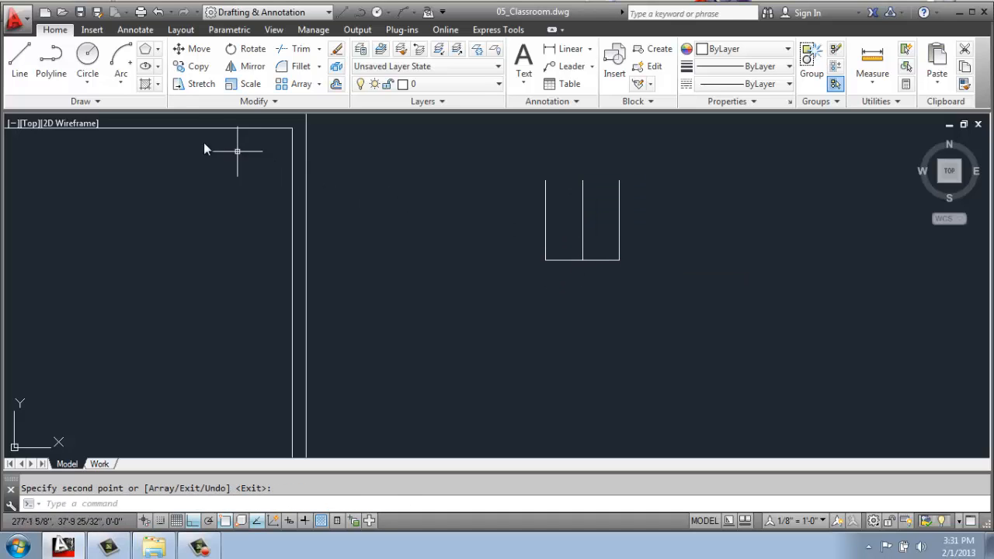
pyautogui.click(87, 59)
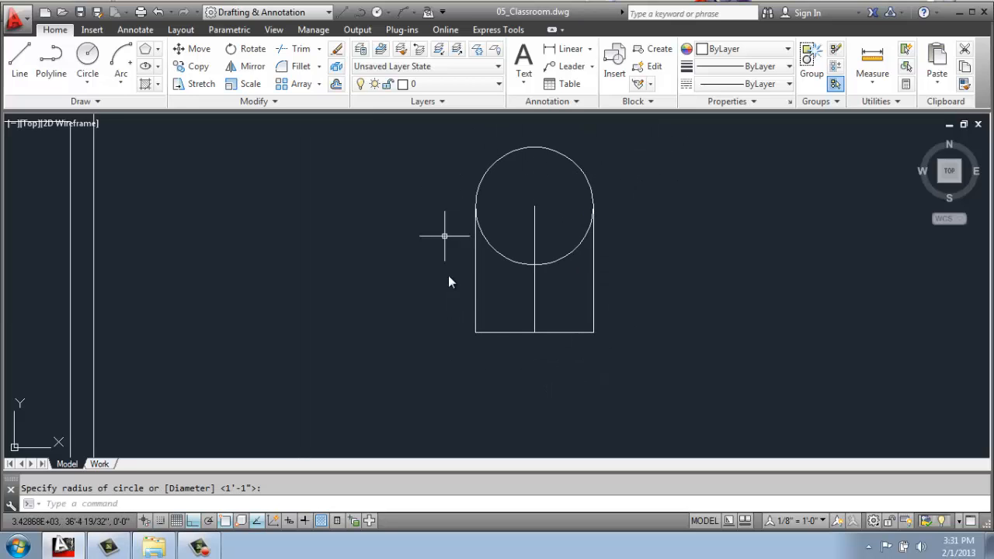
pyautogui.moveTo(539, 189)
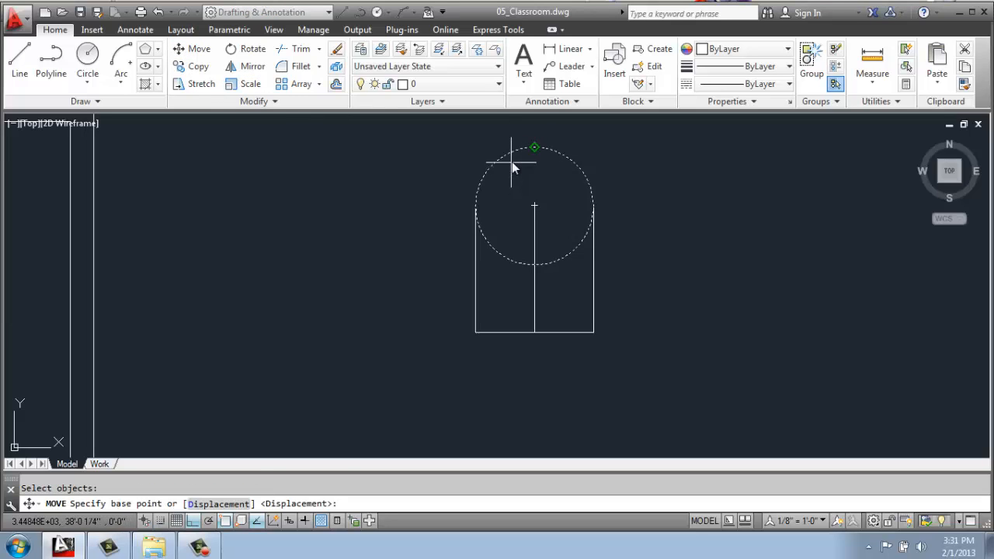
pyautogui.moveTo(534, 148)
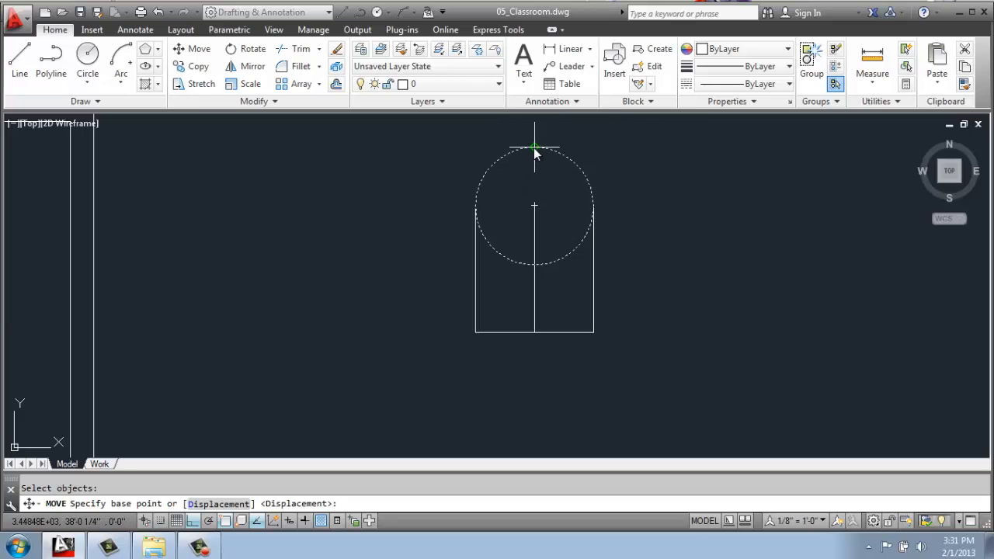
pyautogui.click(534, 147)
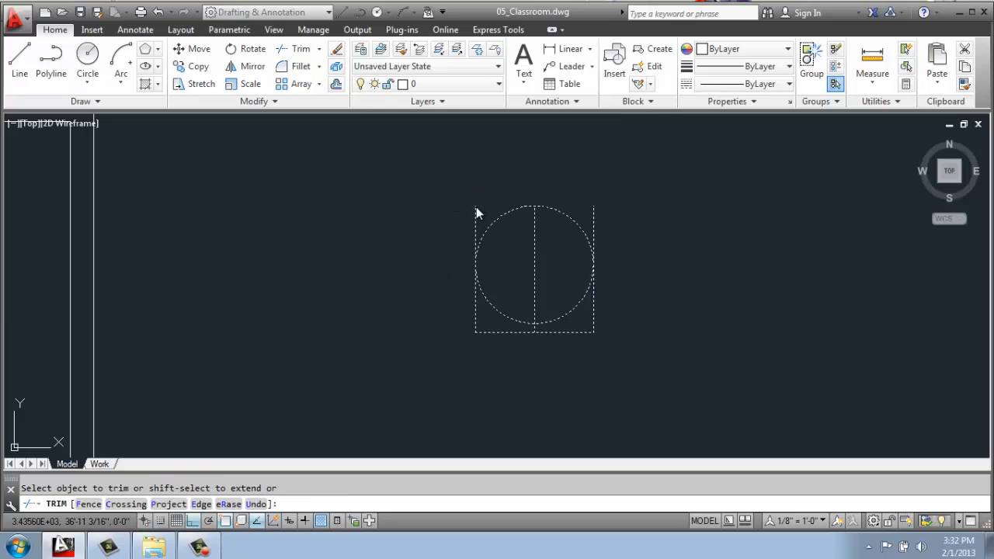
# Trim away the circle's lower half and join the chair pieces with J.
pyautogui.click(574, 309)
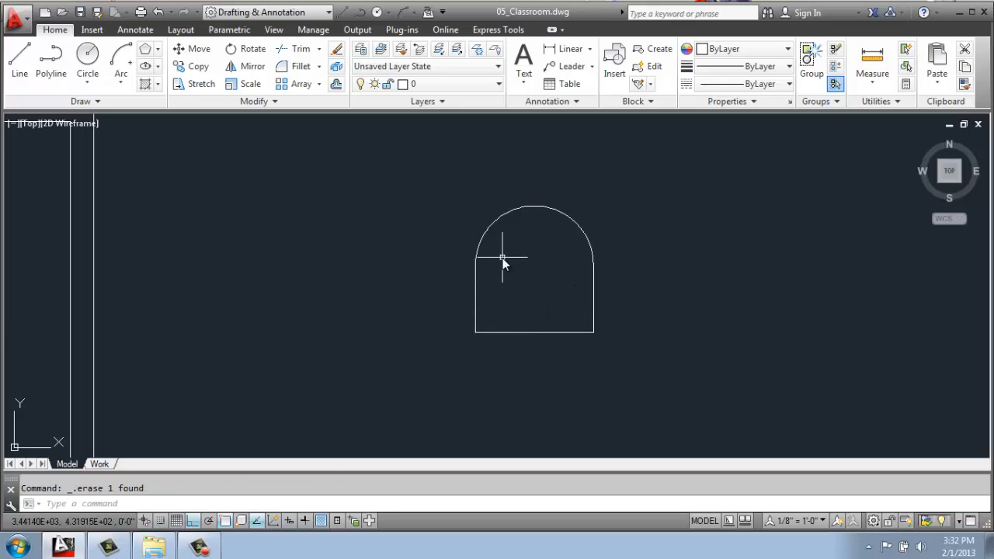
pyautogui.moveTo(504, 261)
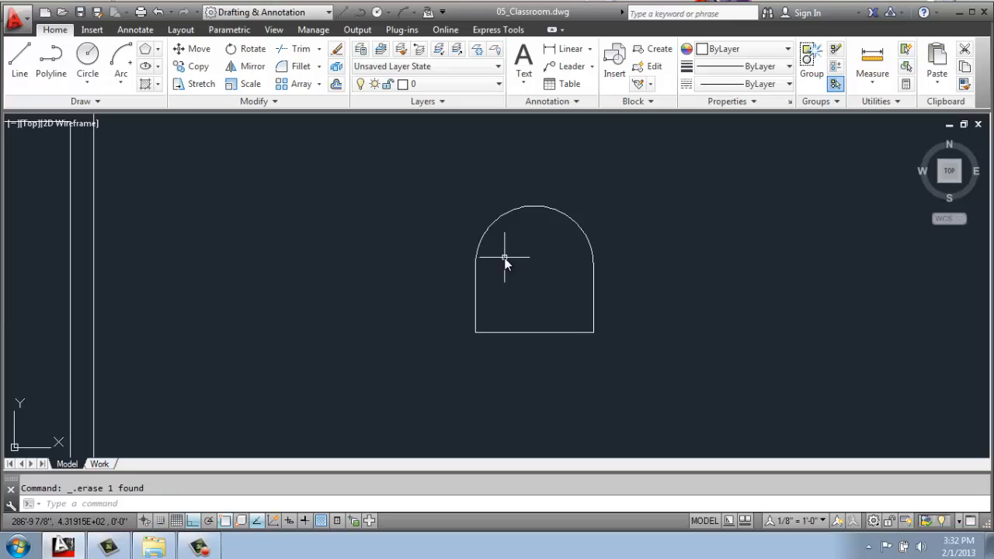
pyautogui.write('JOIN Select objects to join:')
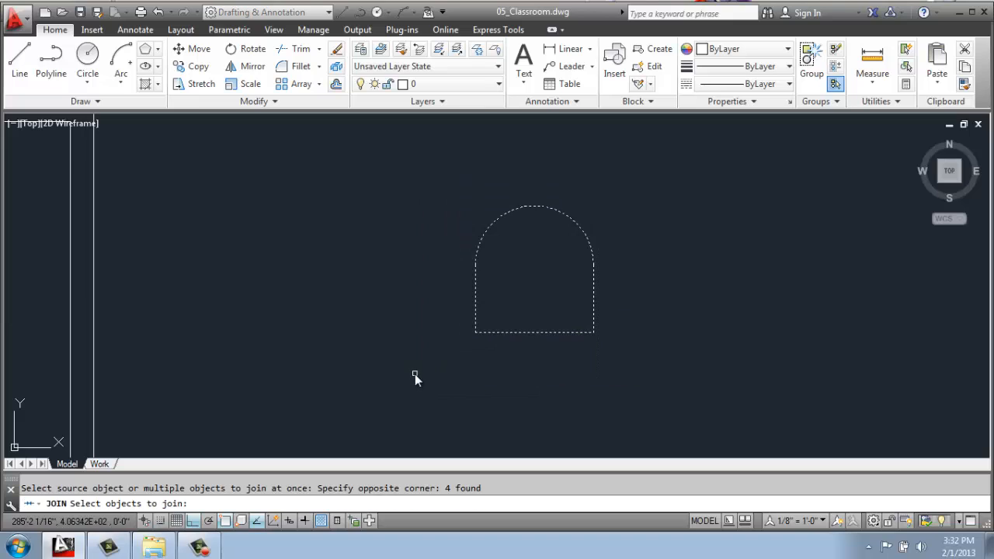
# Finish joining the chair and move it to the room's top-left inner corner.
pyautogui.press('enter')
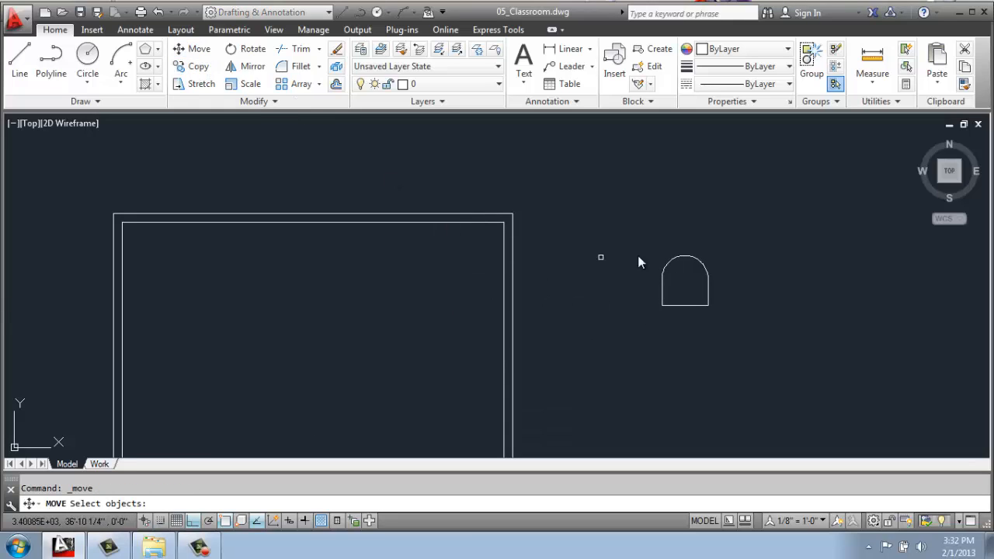
pyautogui.click(685, 282)
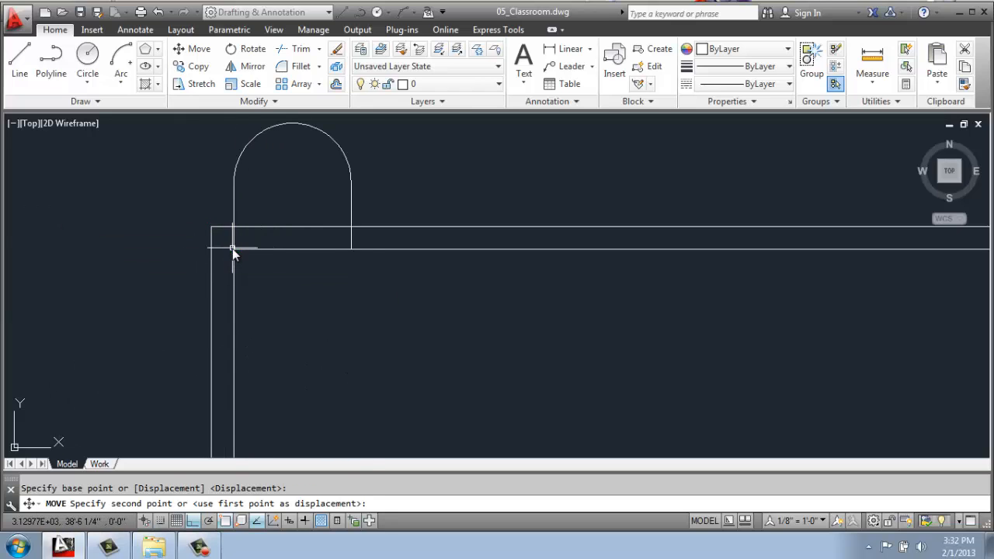
pyautogui.click(233, 247)
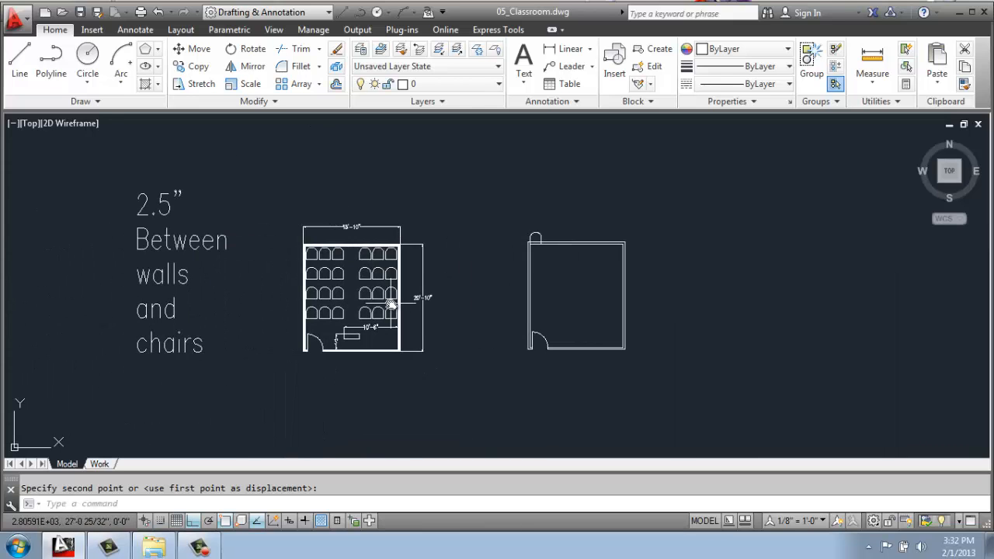
pyautogui.moveTo(140, 218)
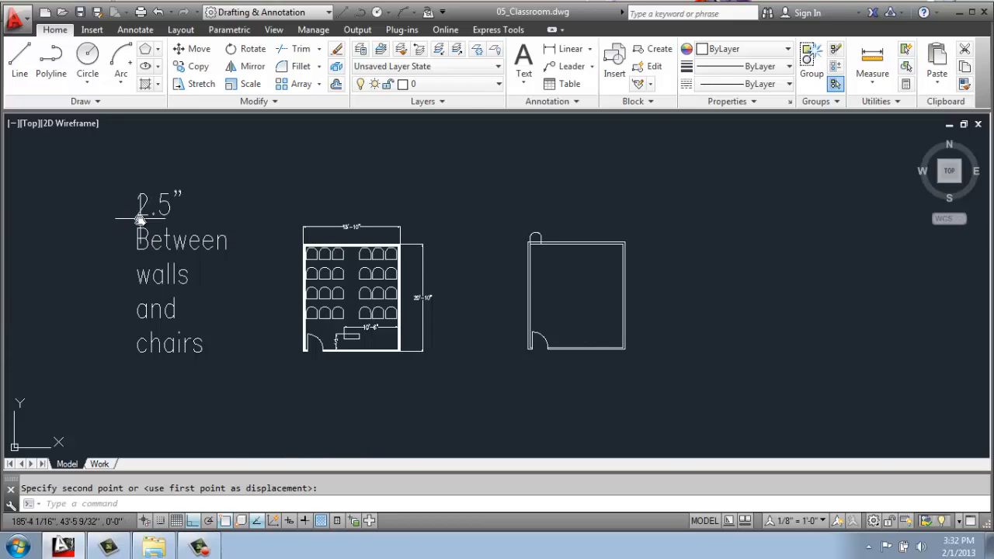
pyautogui.moveTo(252, 271)
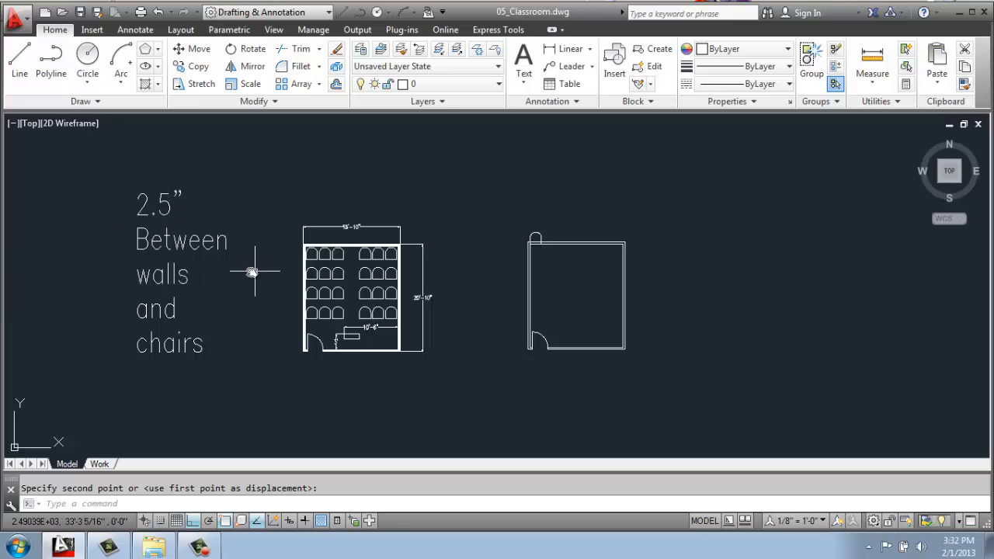
pyautogui.moveTo(179, 354)
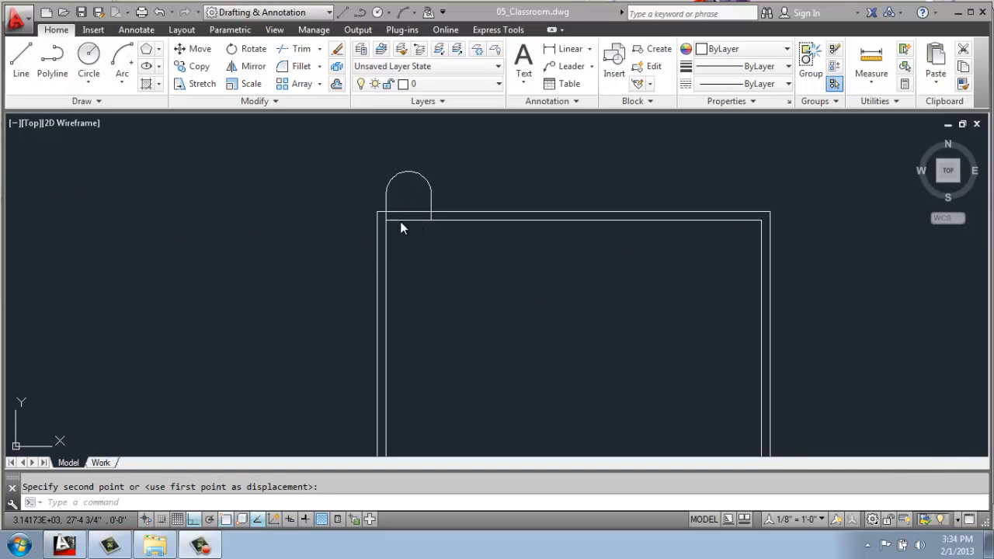
pyautogui.moveTo(382, 231)
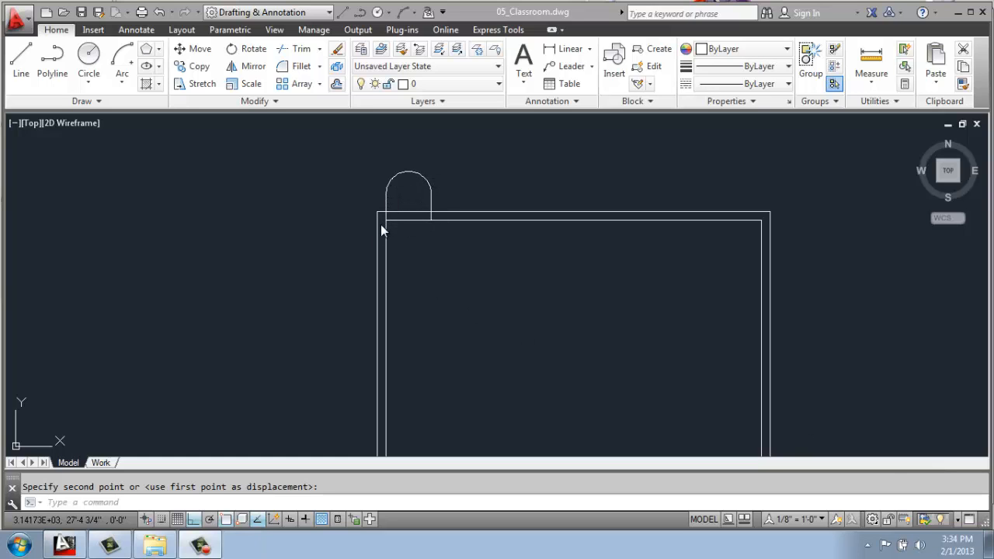
pyautogui.moveTo(448, 226)
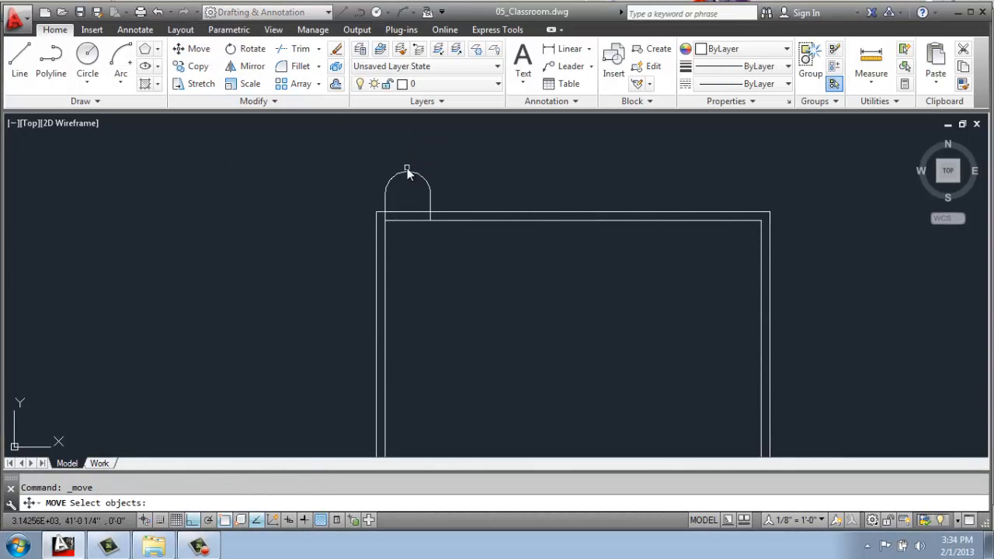
# Move the chair 30.5 down from its bottom midpoint, then 2.5 to the right.
pyautogui.click(407, 179)
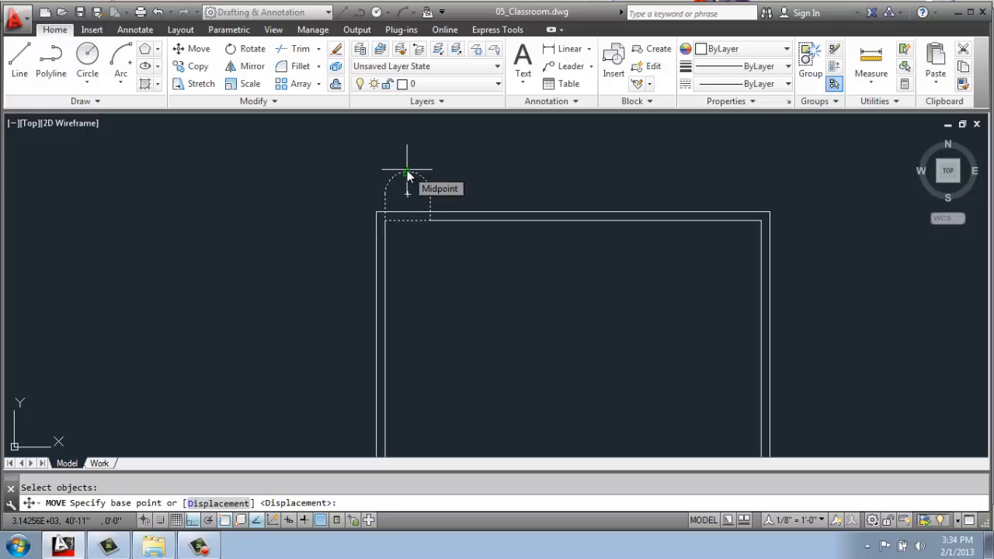
pyautogui.click(407, 169)
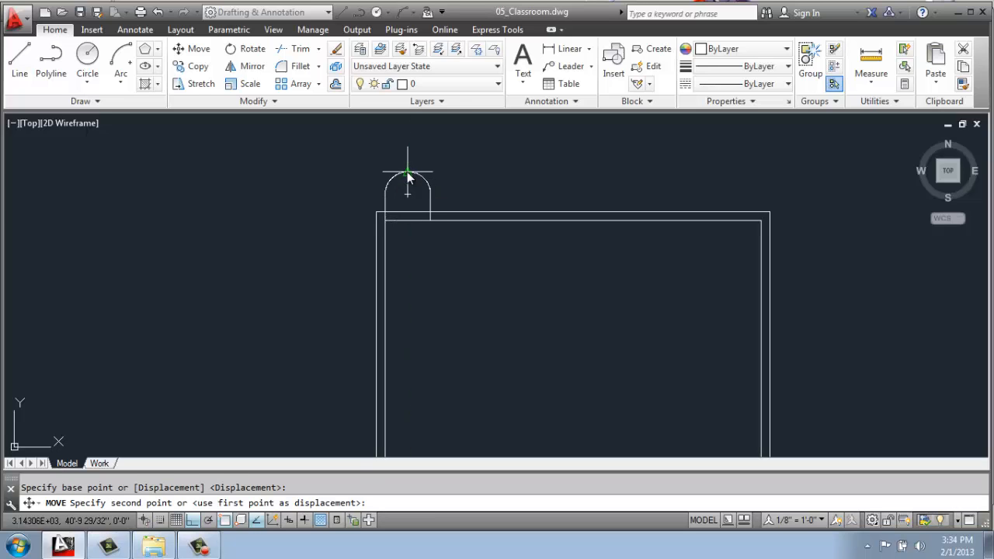
pyautogui.moveTo(410, 183)
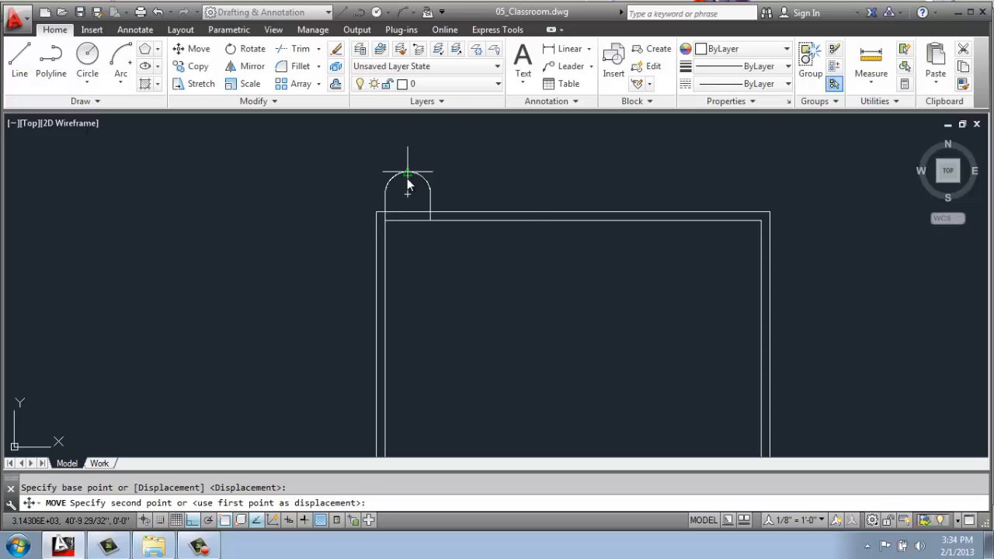
pyautogui.moveTo(407, 185); pyautogui.dragTo(407, 229)
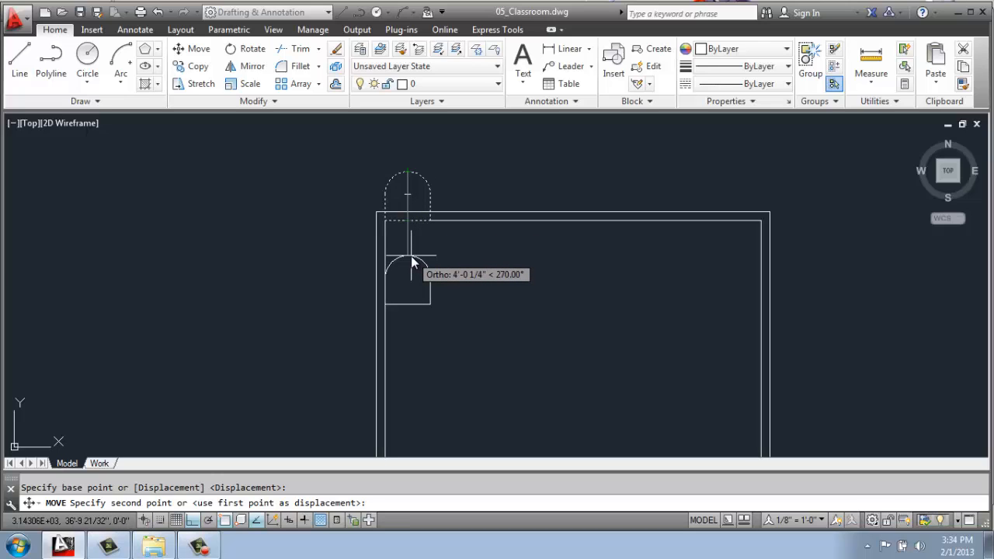
pyautogui.write('30.')
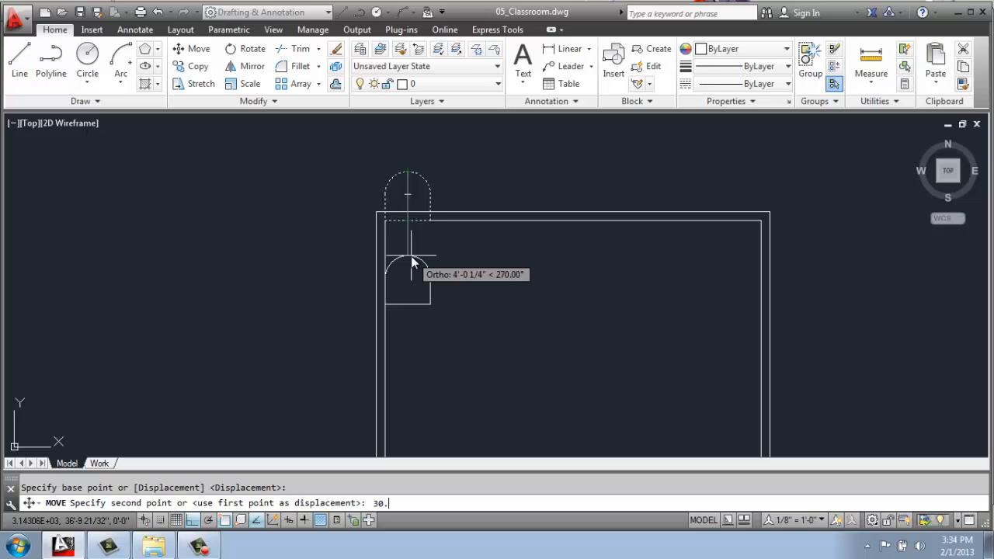
pyautogui.write('5')
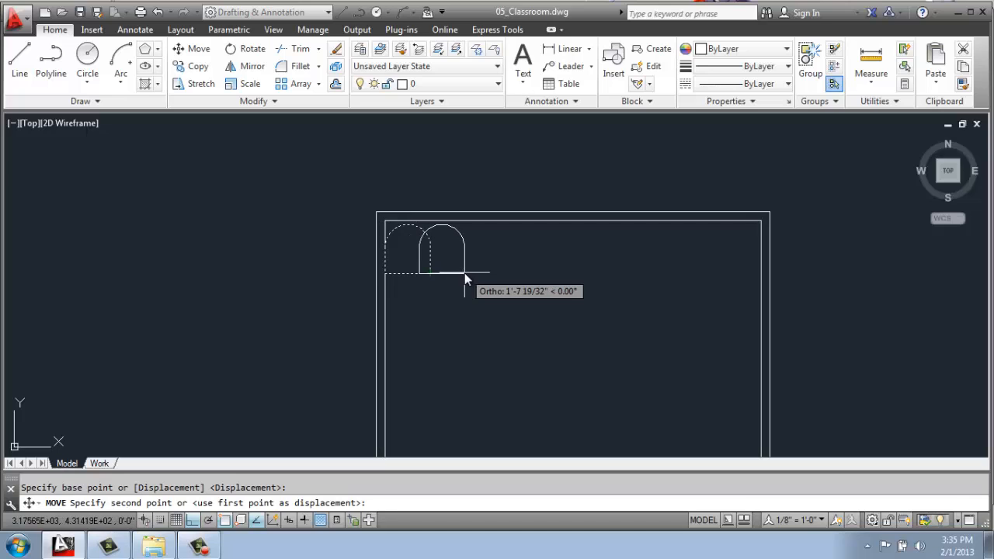
pyautogui.write('2.5')
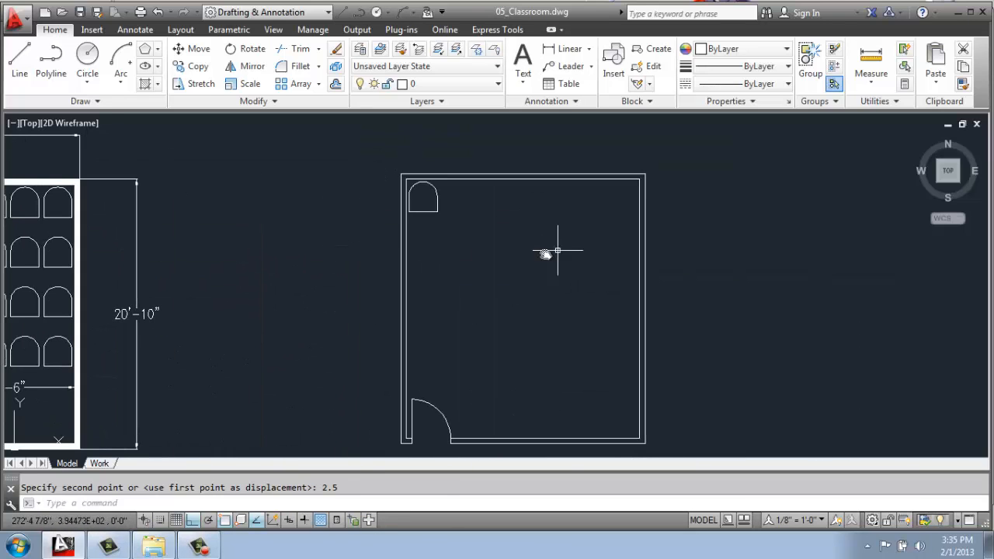
pyautogui.moveTo(407, 193)
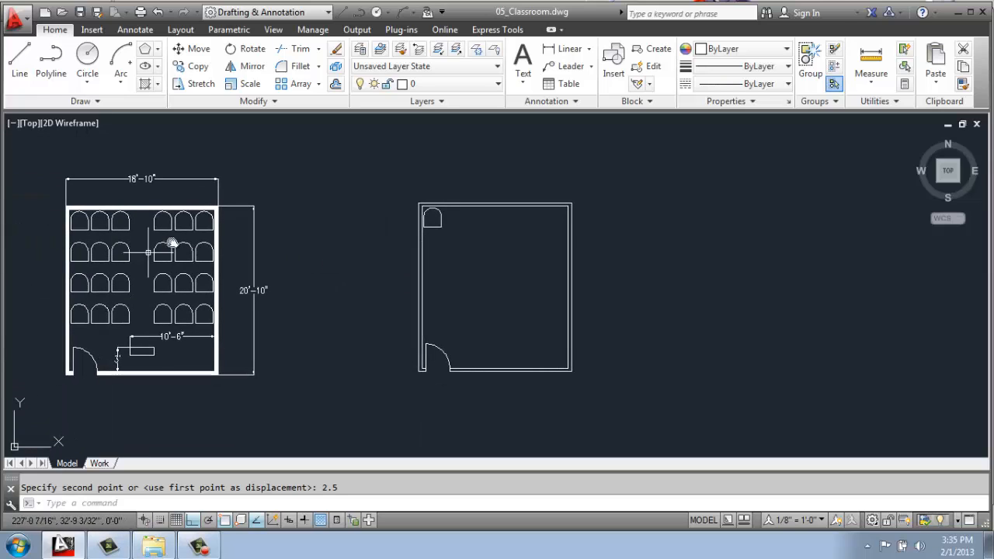
pyautogui.moveTo(423, 226)
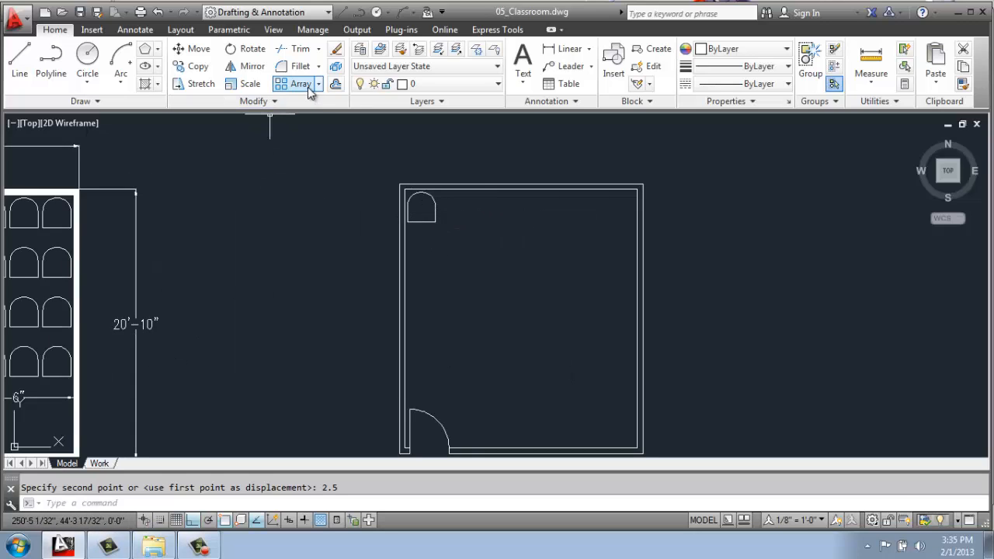
# Start a rectangular array of the chair and set it to 4 rows.
pyautogui.click(316, 84)
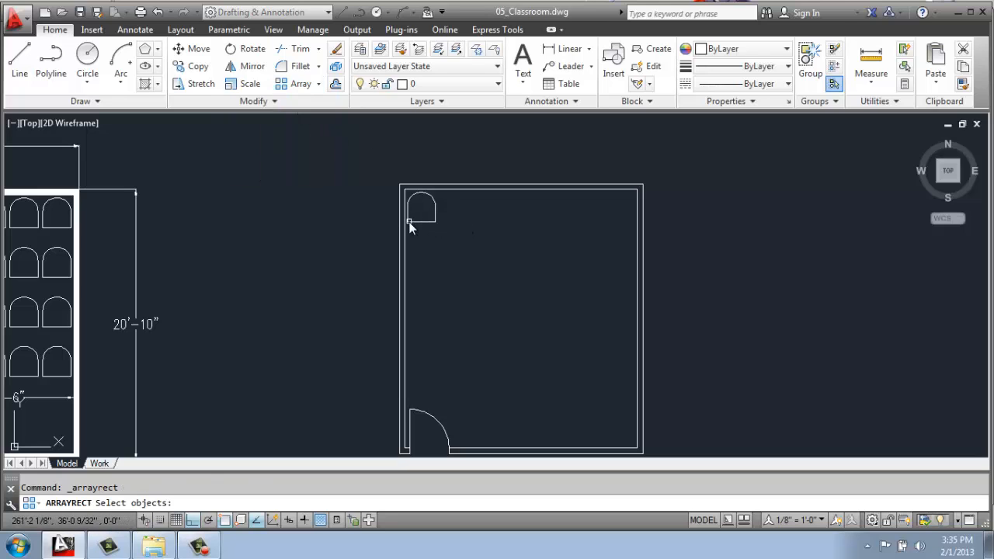
pyautogui.click(422, 208)
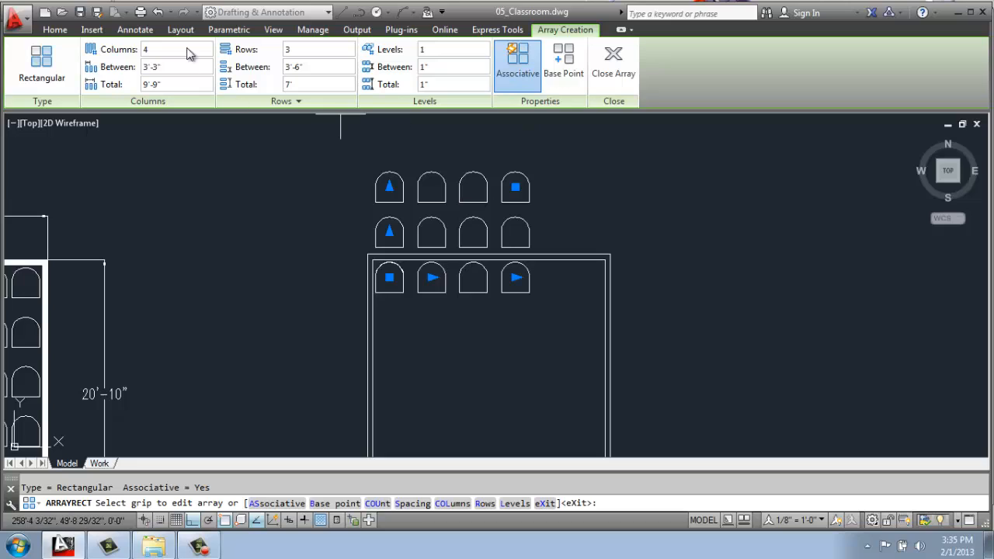
pyautogui.click(174, 48)
pyautogui.write('3')
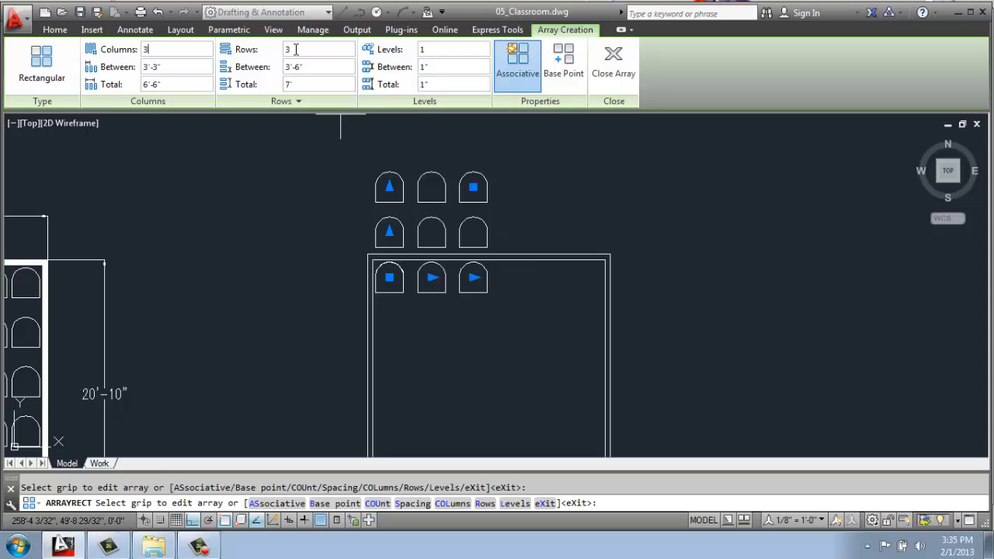
pyautogui.write('4')
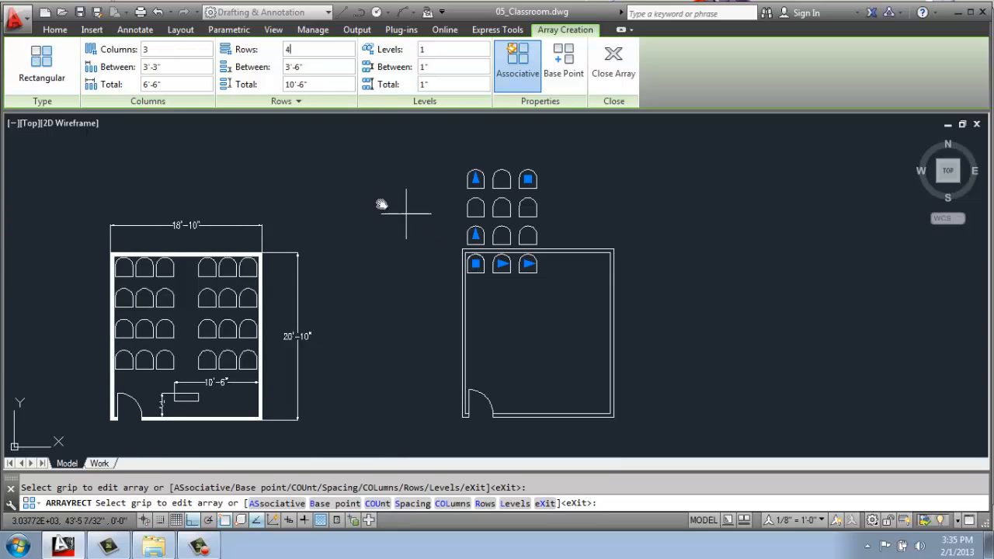
pyautogui.moveTo(169, 124)
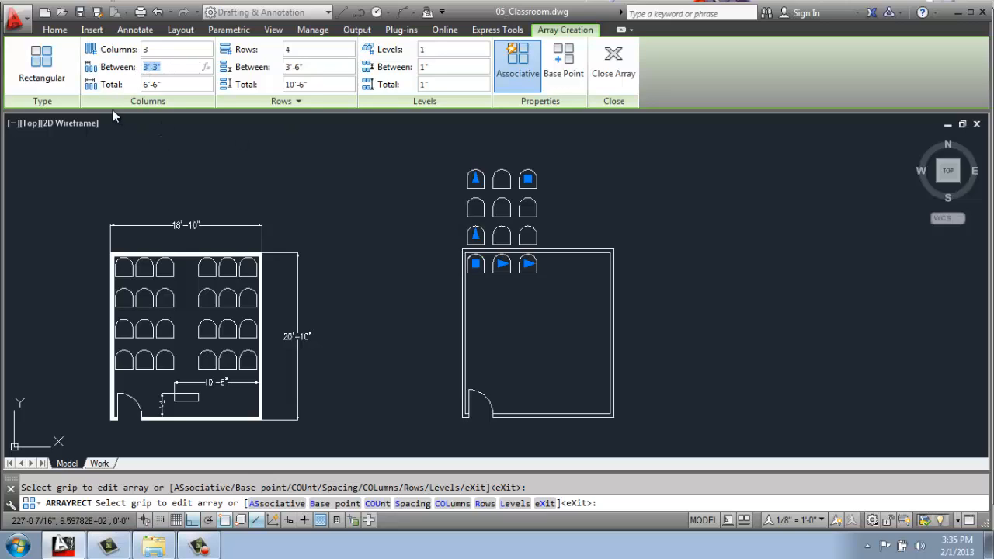
pyautogui.moveTo(87, 76)
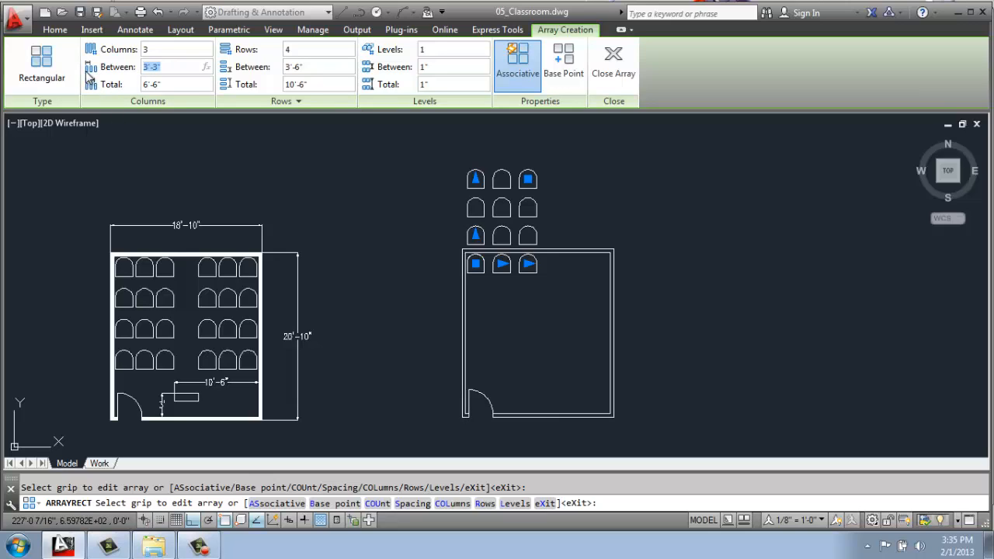
pyautogui.moveTo(147, 70)
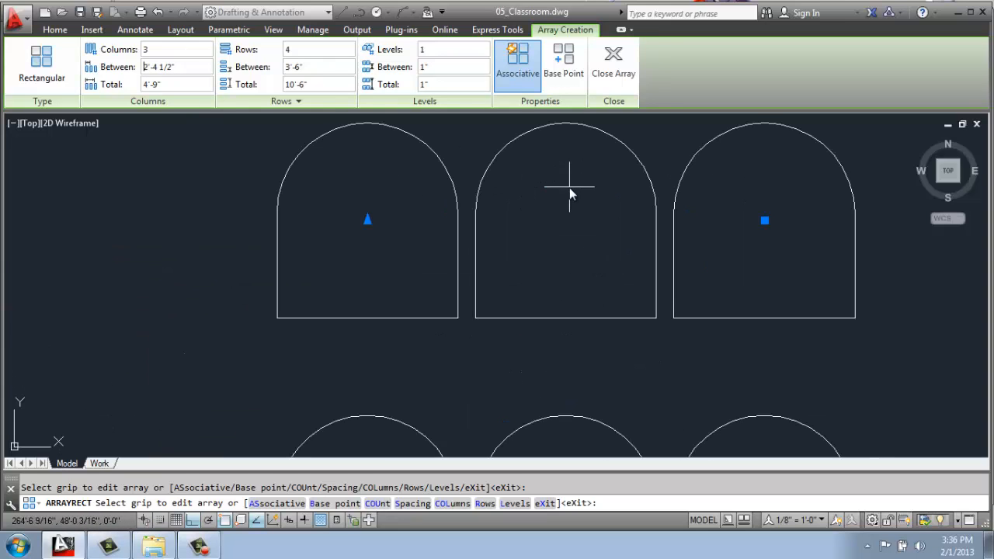
pyautogui.moveTo(143, 103)
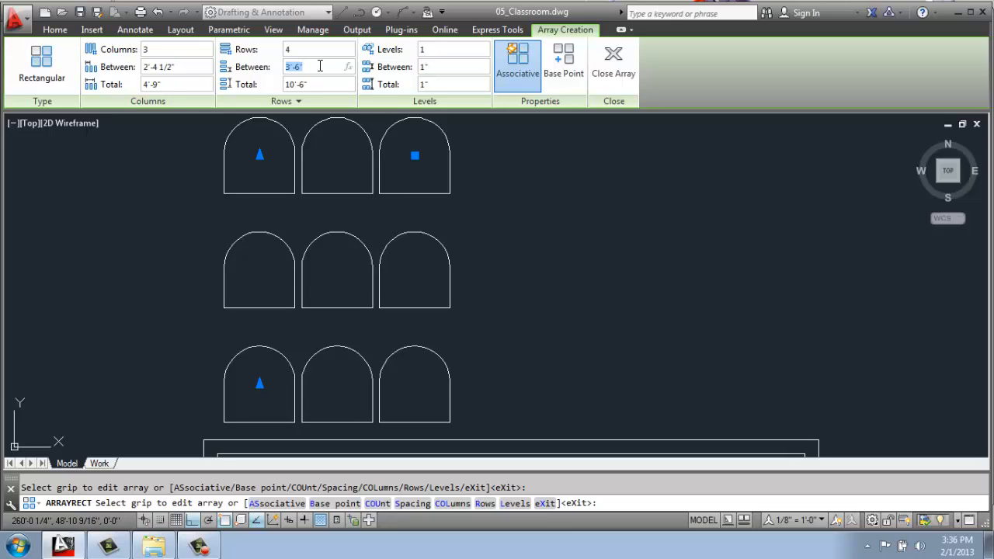
# Set 3 columns at 2'-4 1/2" and row spacing 3'-10", then close the array.
pyautogui.write('3')
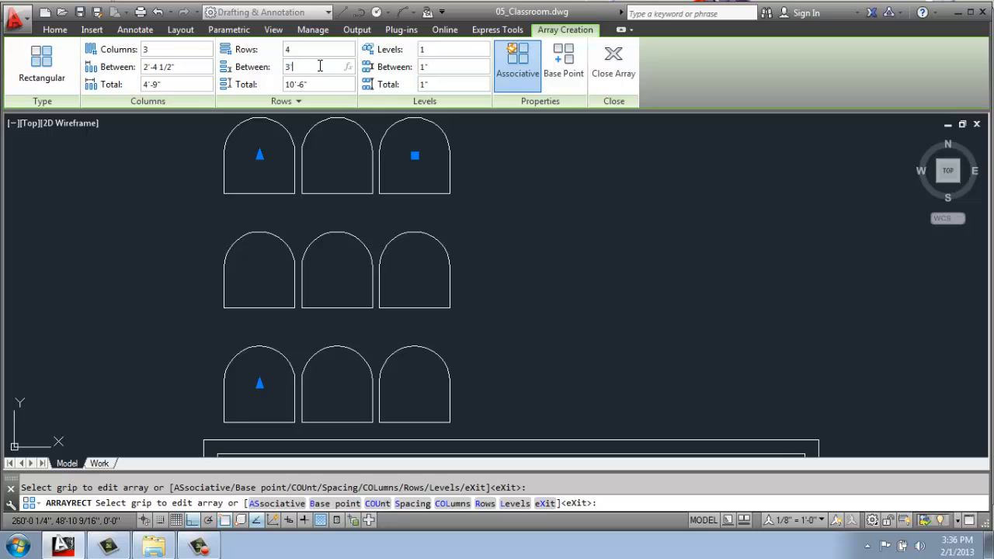
pyautogui.write("'10")
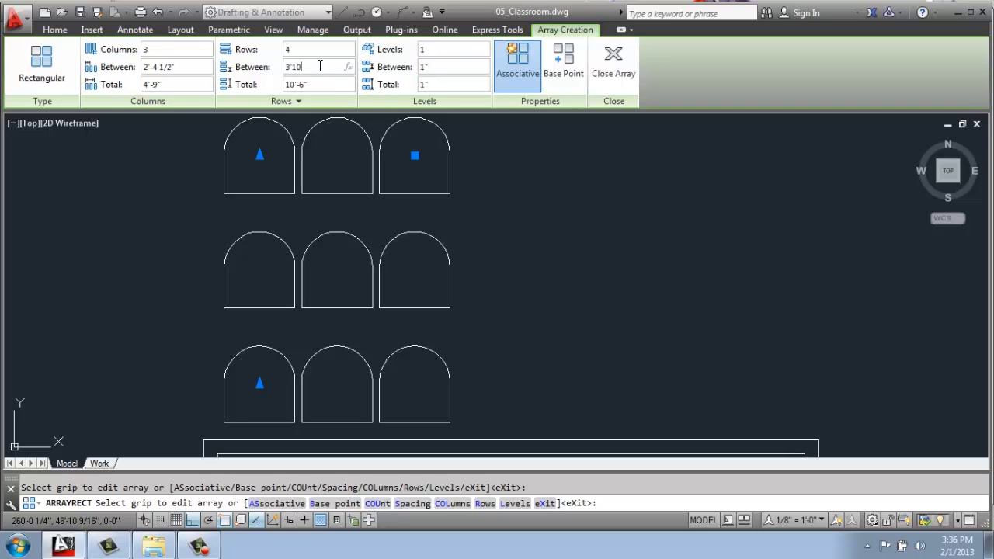
pyautogui.write('3\'-10"')
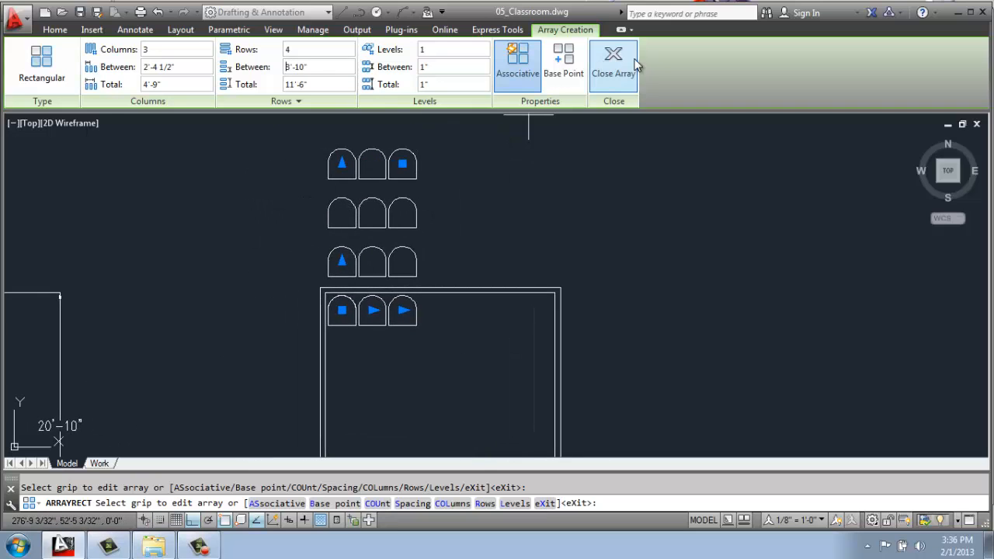
pyautogui.click(612, 62)
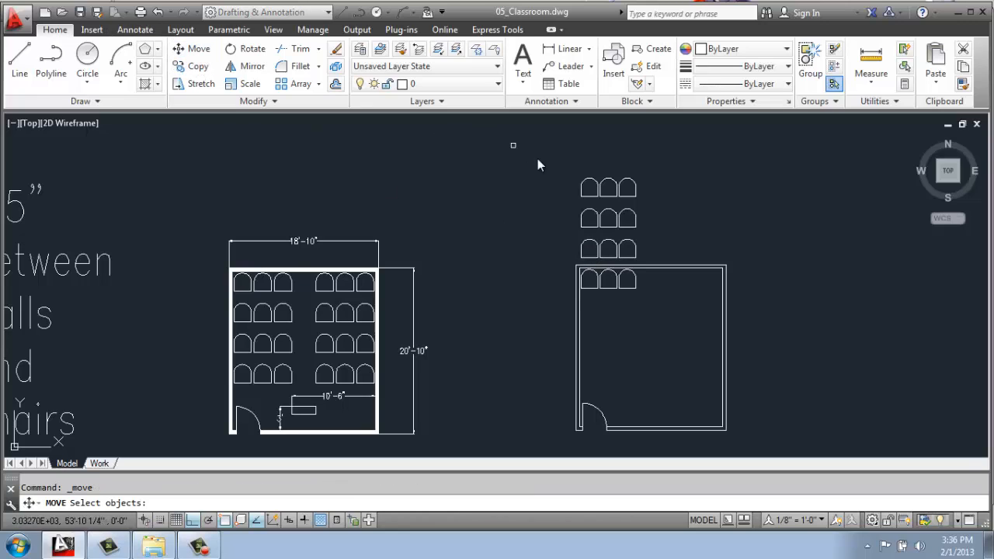
# Move the 3×4 chair grid from a base point down inside the room against the left wall.
pyautogui.click(608, 184)
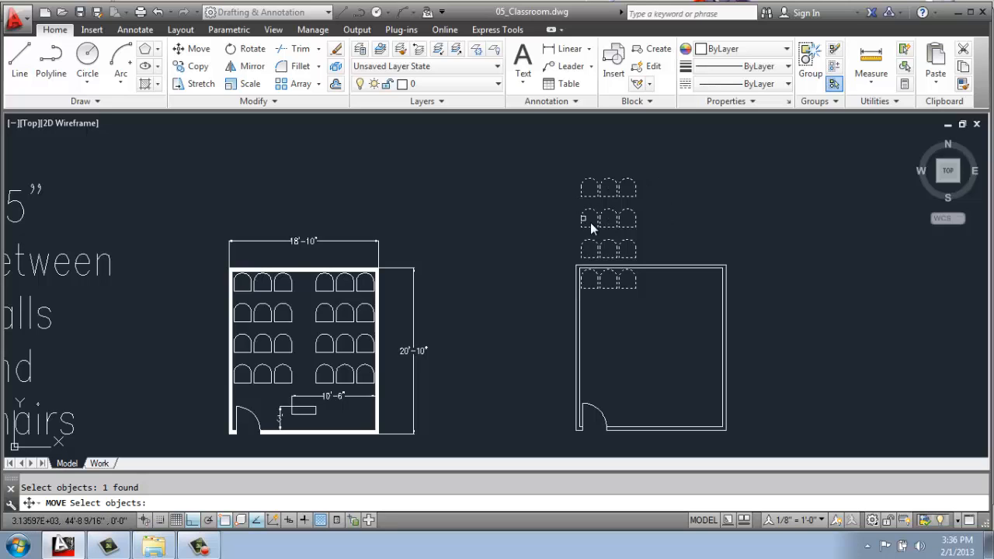
pyautogui.click(588, 220)
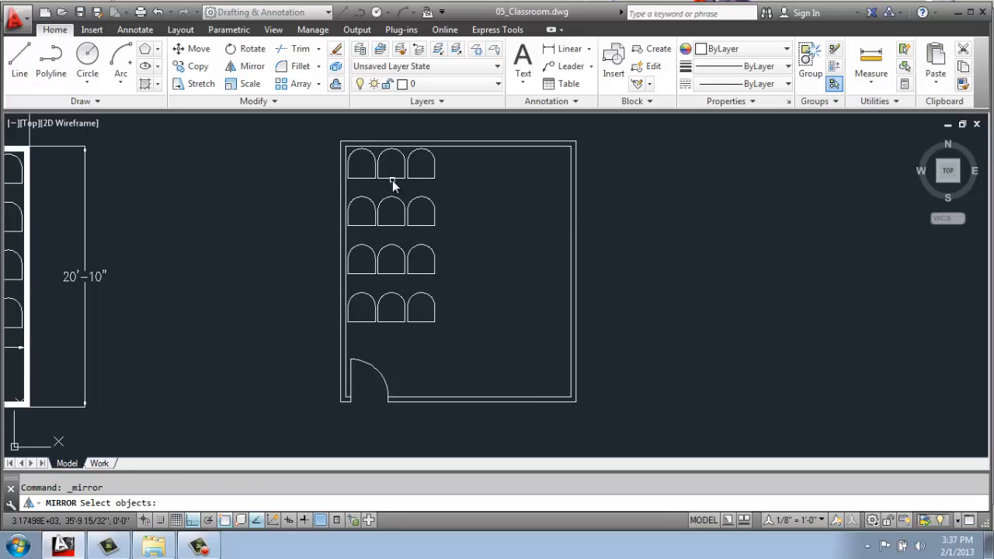
# Mirror the chair grid about the room's vertical centre line, keeping the source.
pyautogui.click(392, 184)
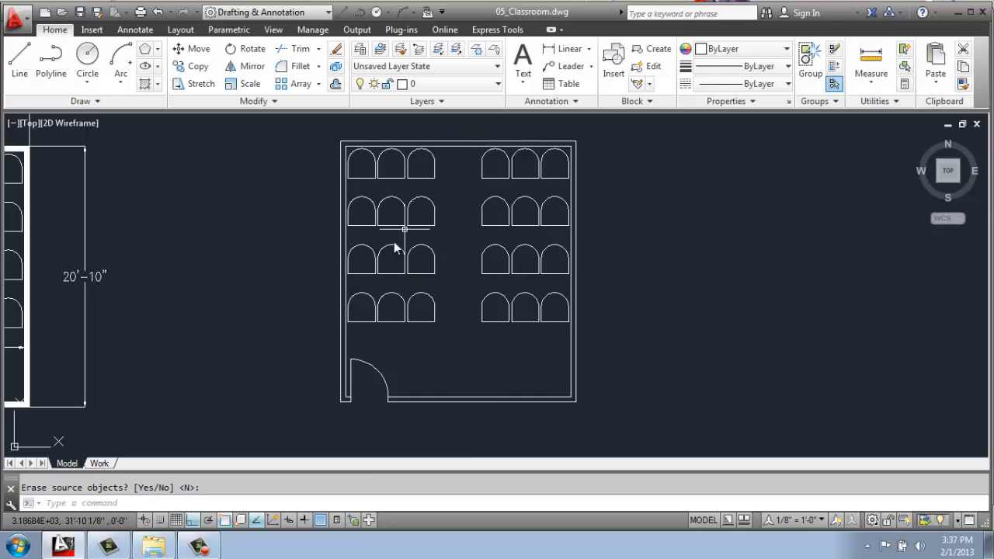
pyautogui.moveTo(532, 273)
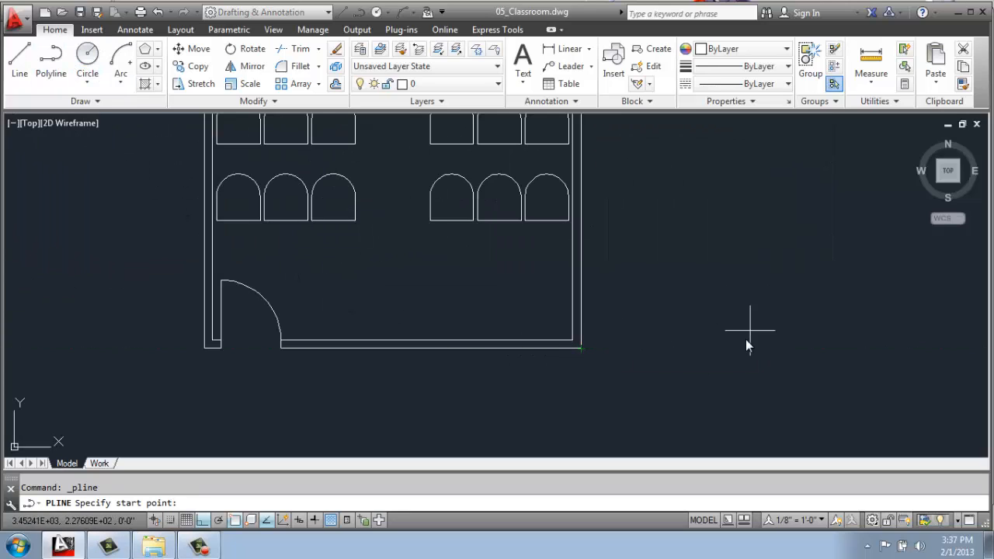
# Draw a 12-unit podium rectangle and move it 7'6 to sit near the bottom wall by the door.
pyautogui.write('12')
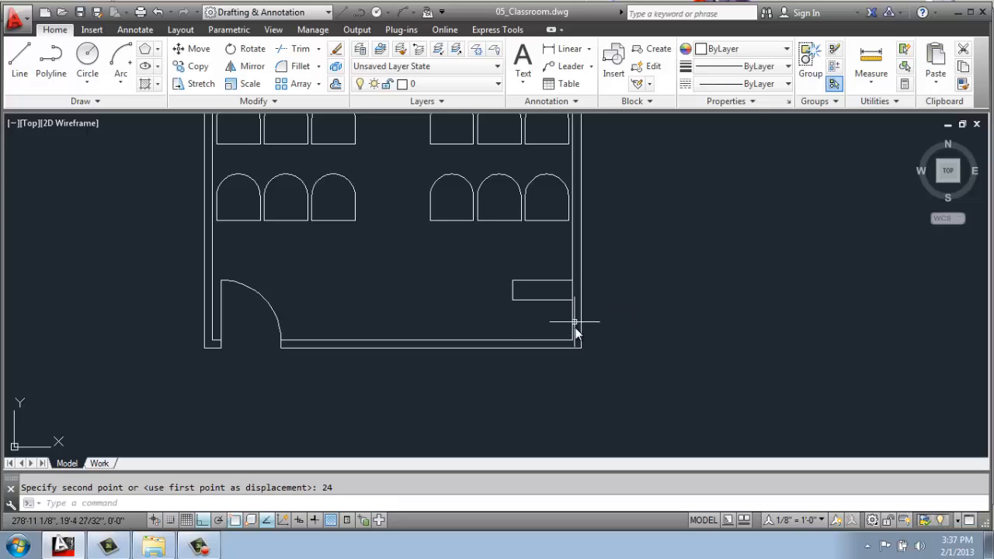
pyautogui.moveTo(567, 335)
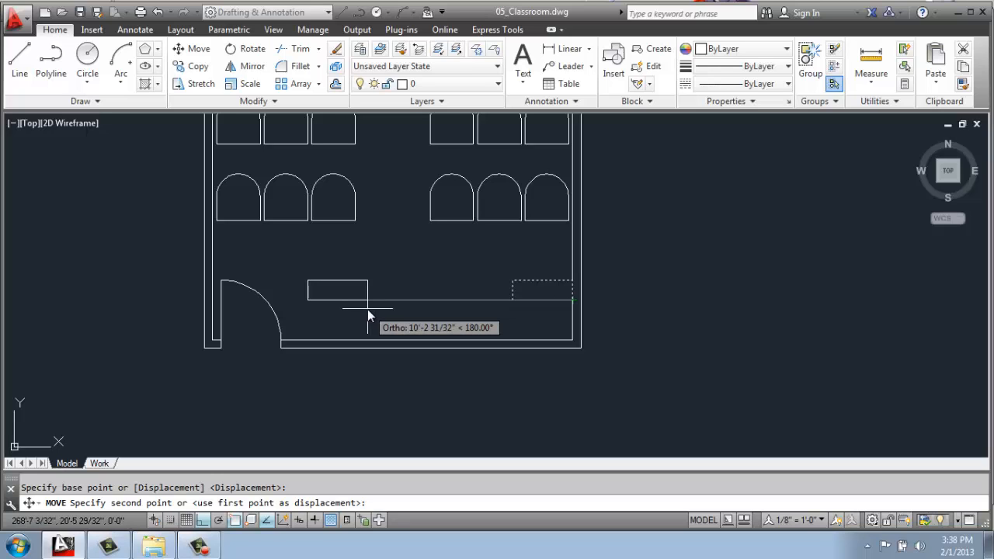
pyautogui.write("7'6")
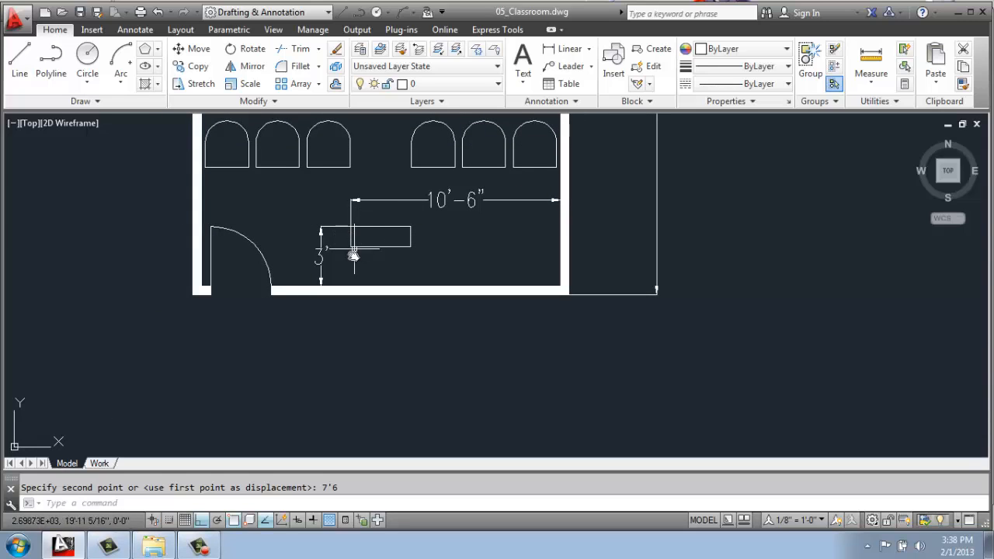
pyautogui.moveTo(349, 230)
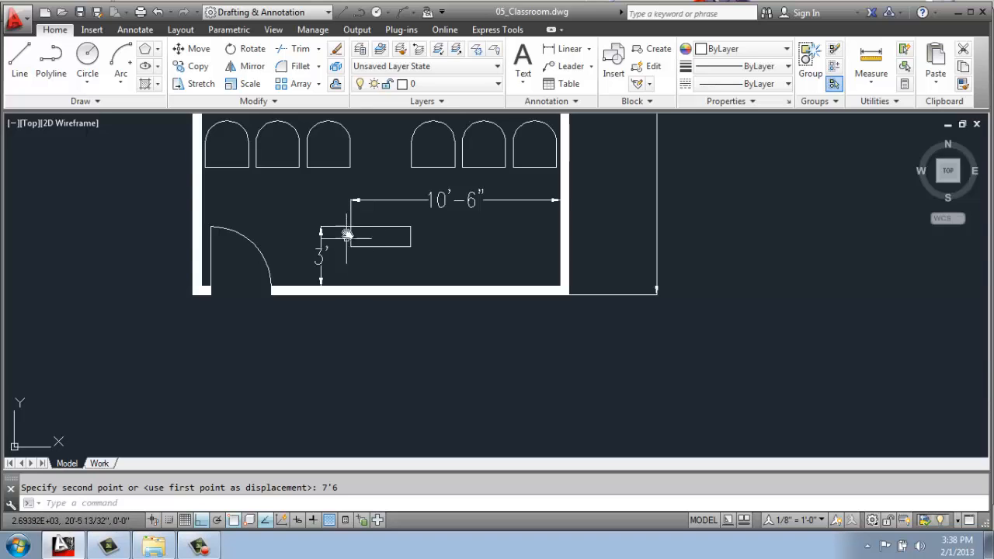
pyautogui.moveTo(519, 281)
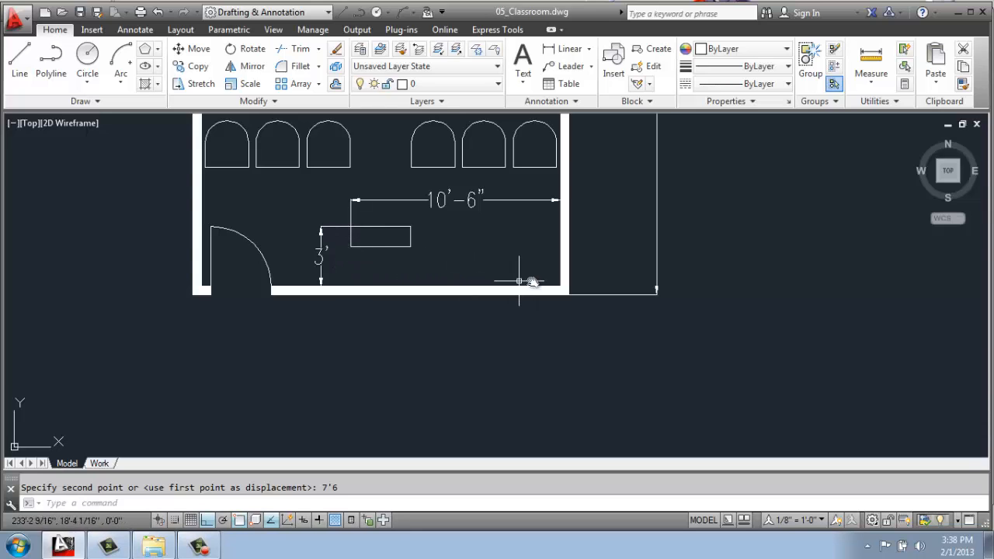
pyautogui.moveTo(454, 258)
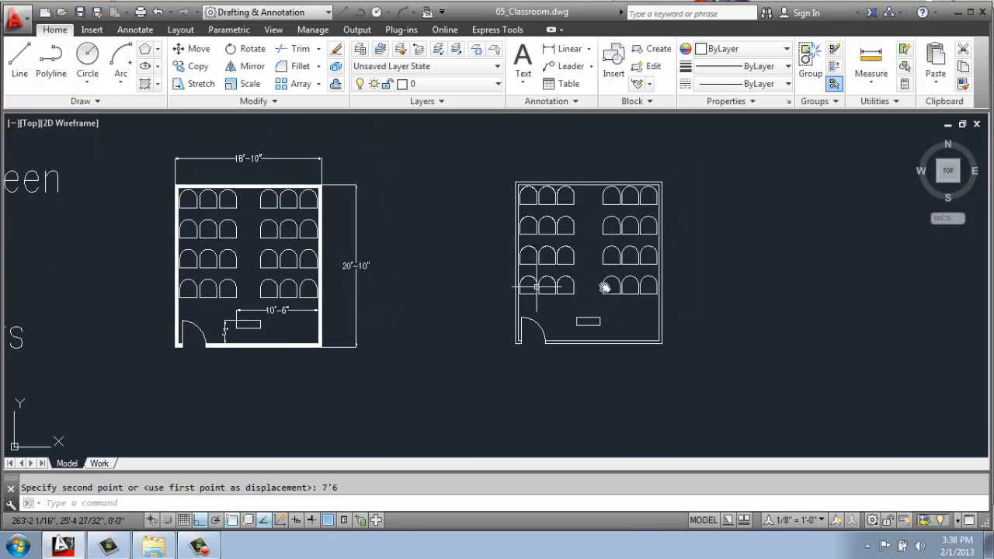
pyautogui.moveTo(686, 310)
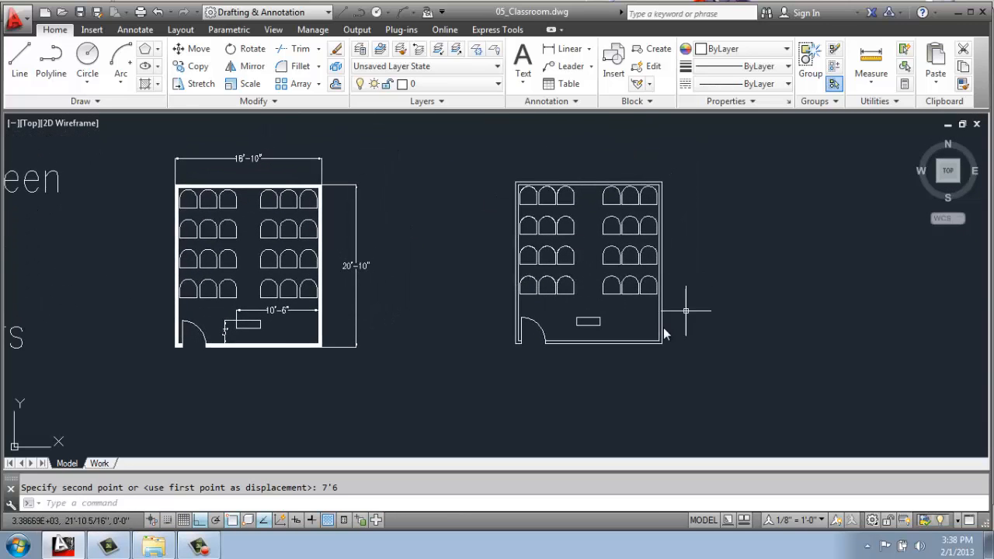